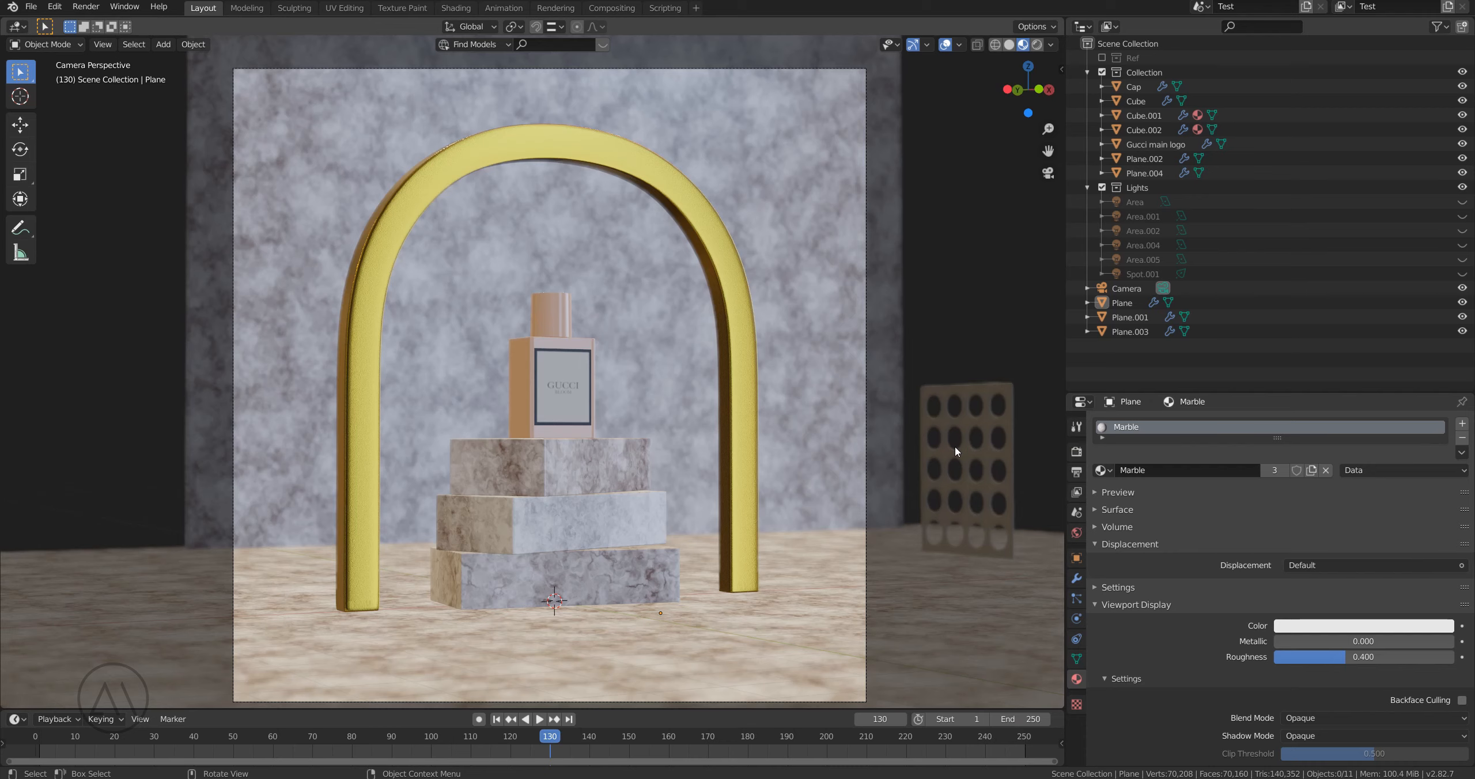
{"action": "mouse_move", "coordinate": [568, 414]}
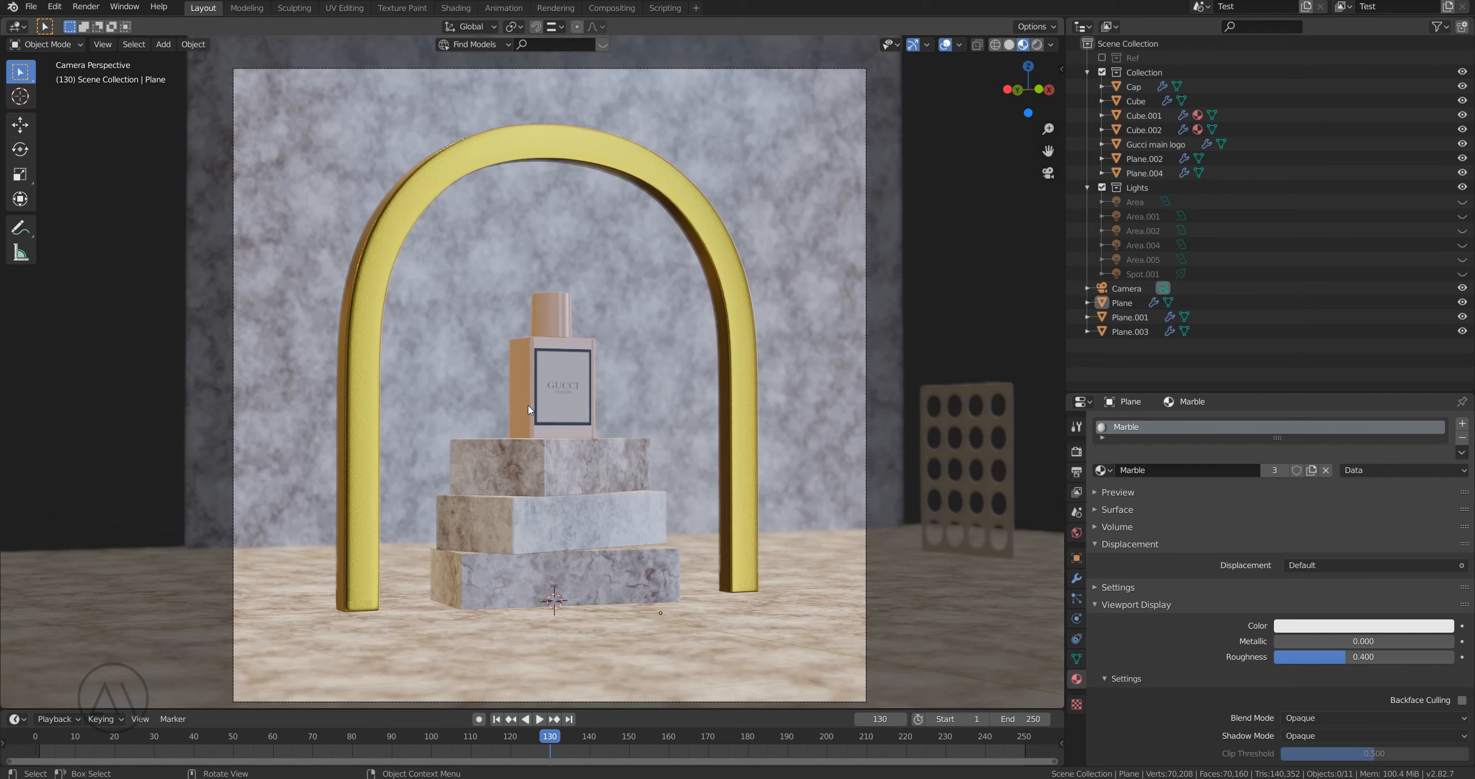
Step: Inspect the bottle's bevelled corner and middle block mesh, then enable Material Preview shading
{"action": "left_click_drag", "start_coordinate": [549, 395], "coordinate": [565, 433]}
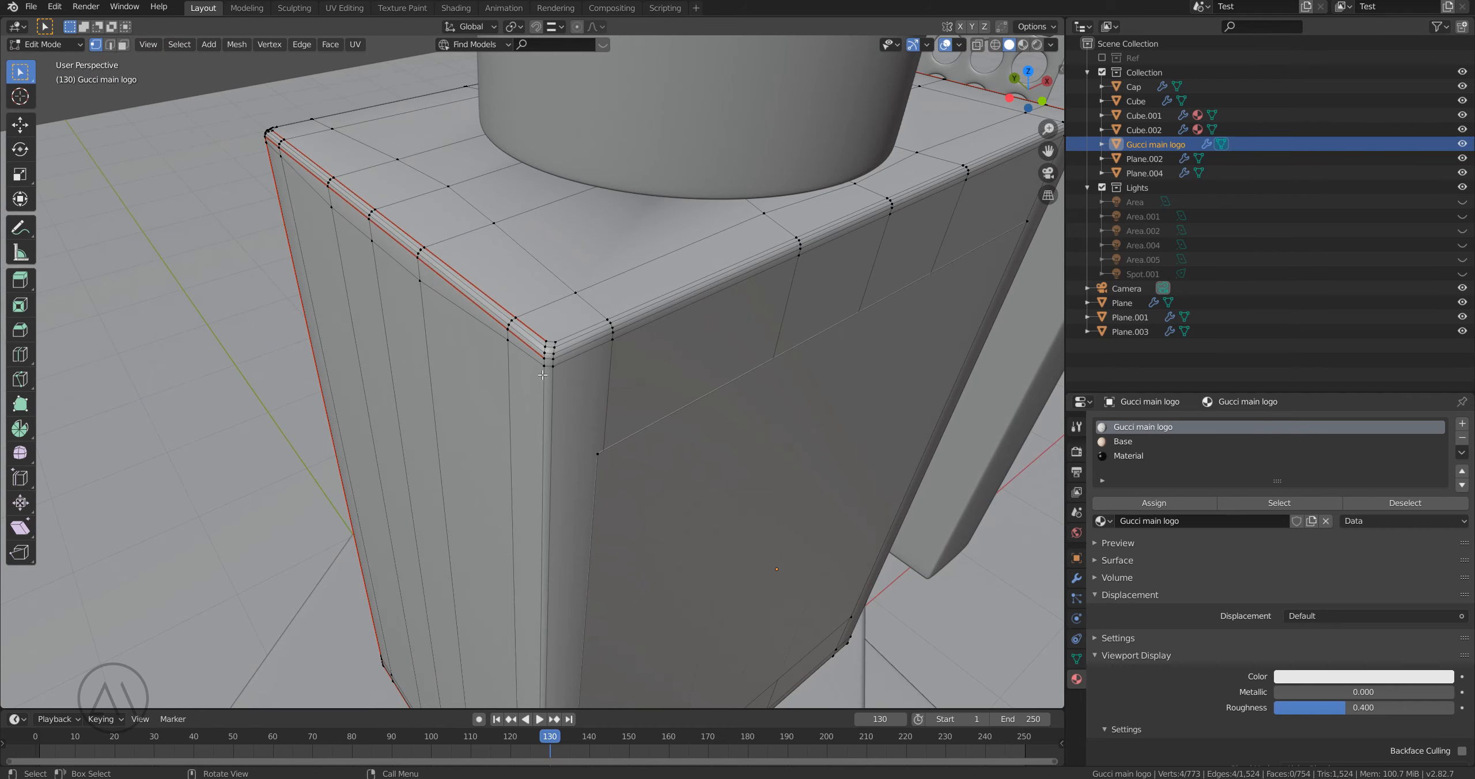
{"action": "left_click_drag", "start_coordinate": [565, 377], "coordinate": [612, 418]}
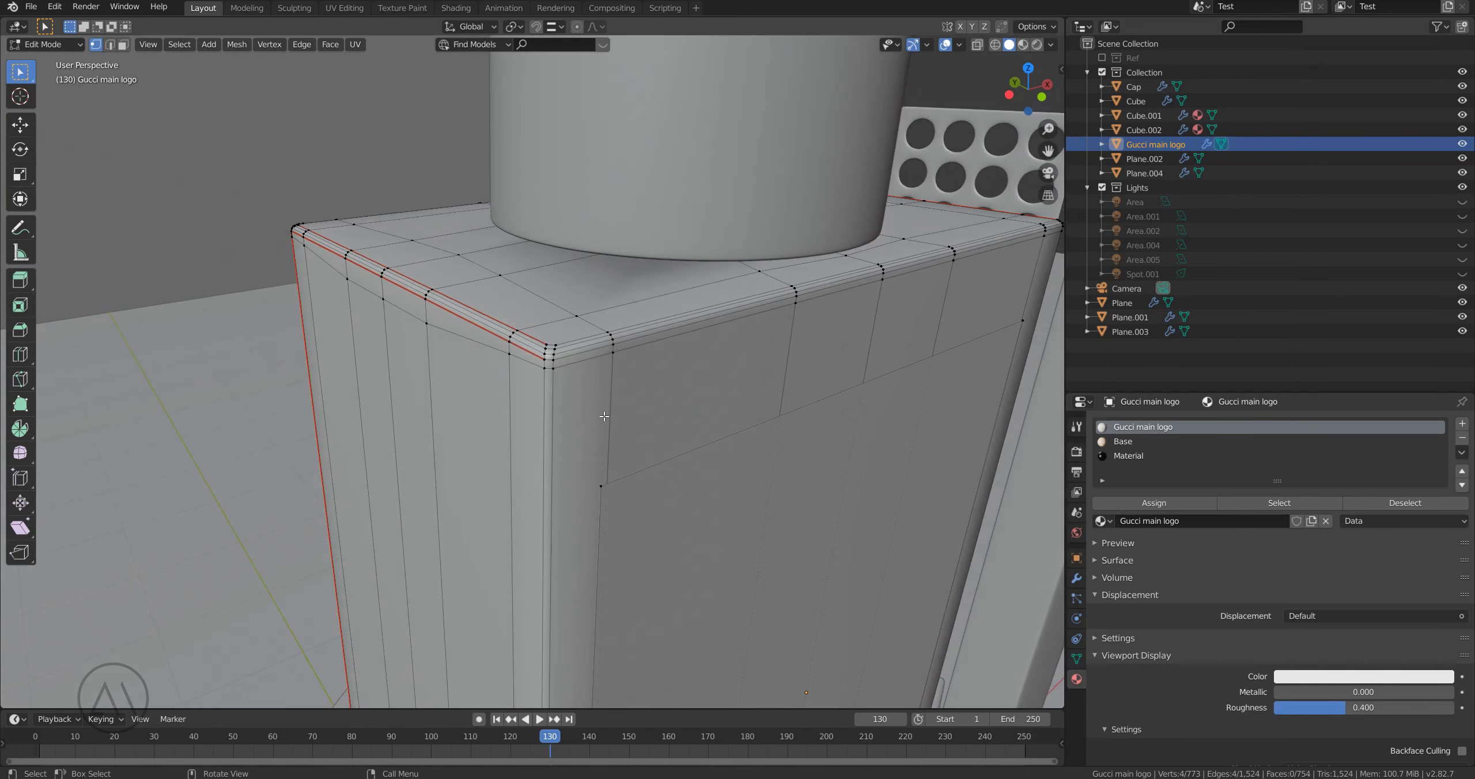
{"action": "mouse_move", "coordinate": [899, 276]}
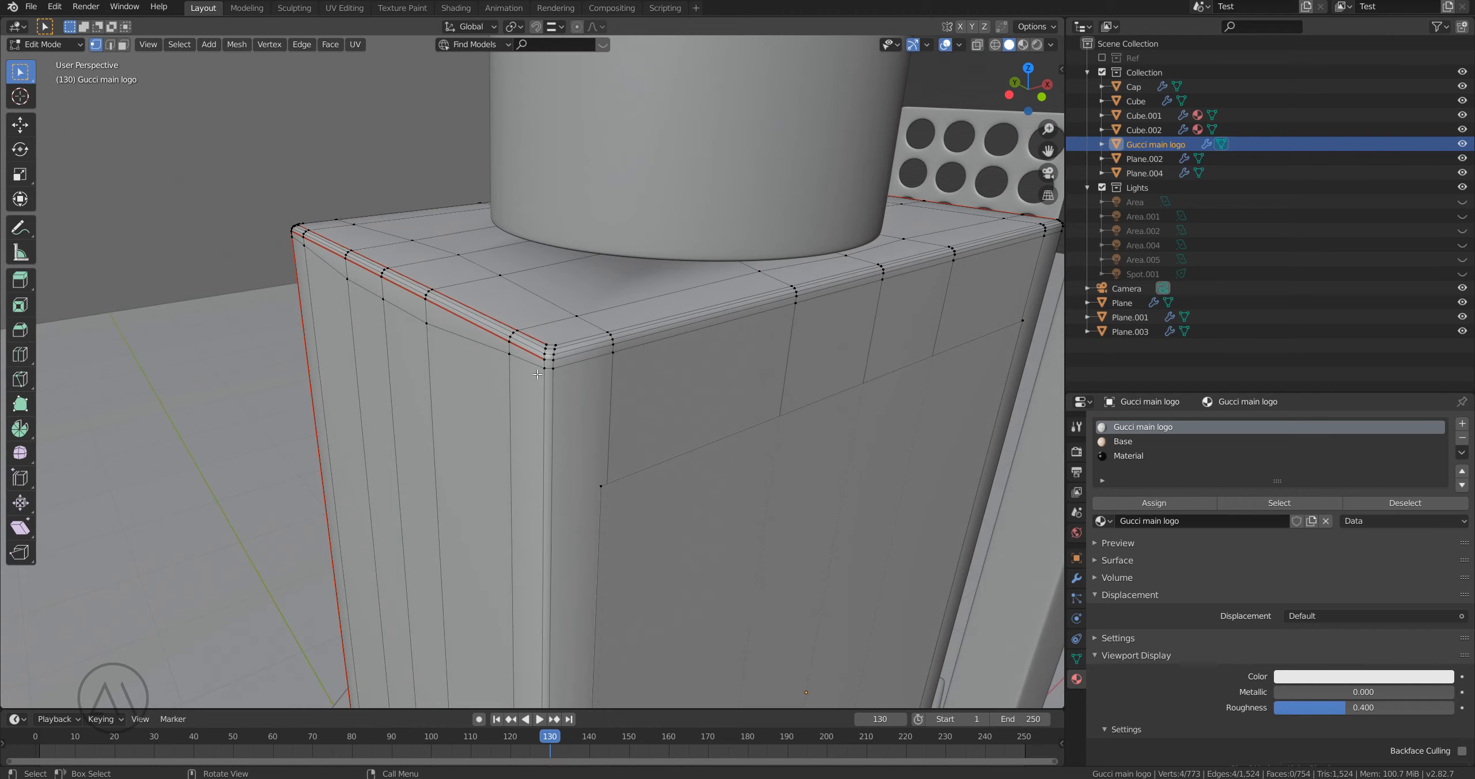
{"action": "mouse_move", "coordinate": [505, 341]}
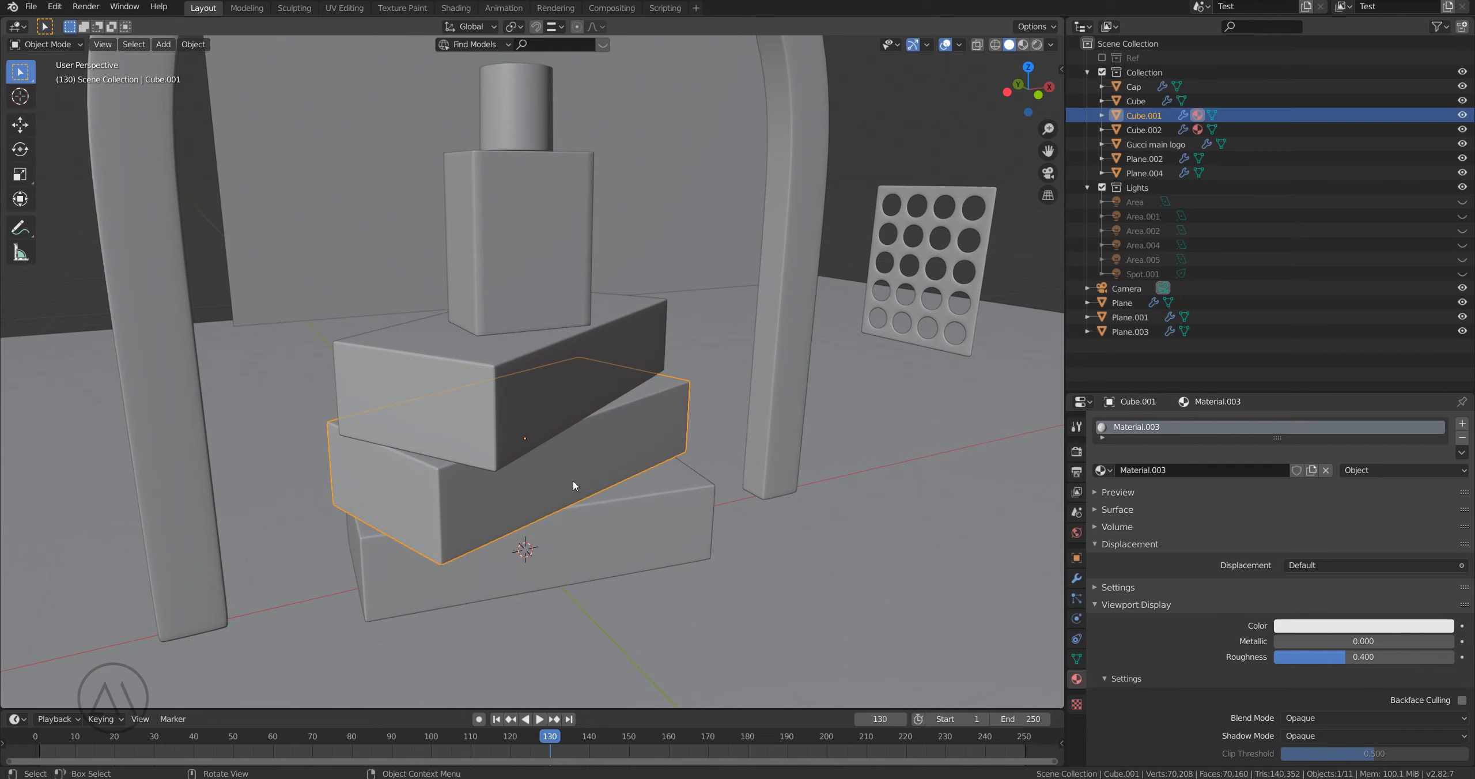
{"action": "key", "text": "Tab"}
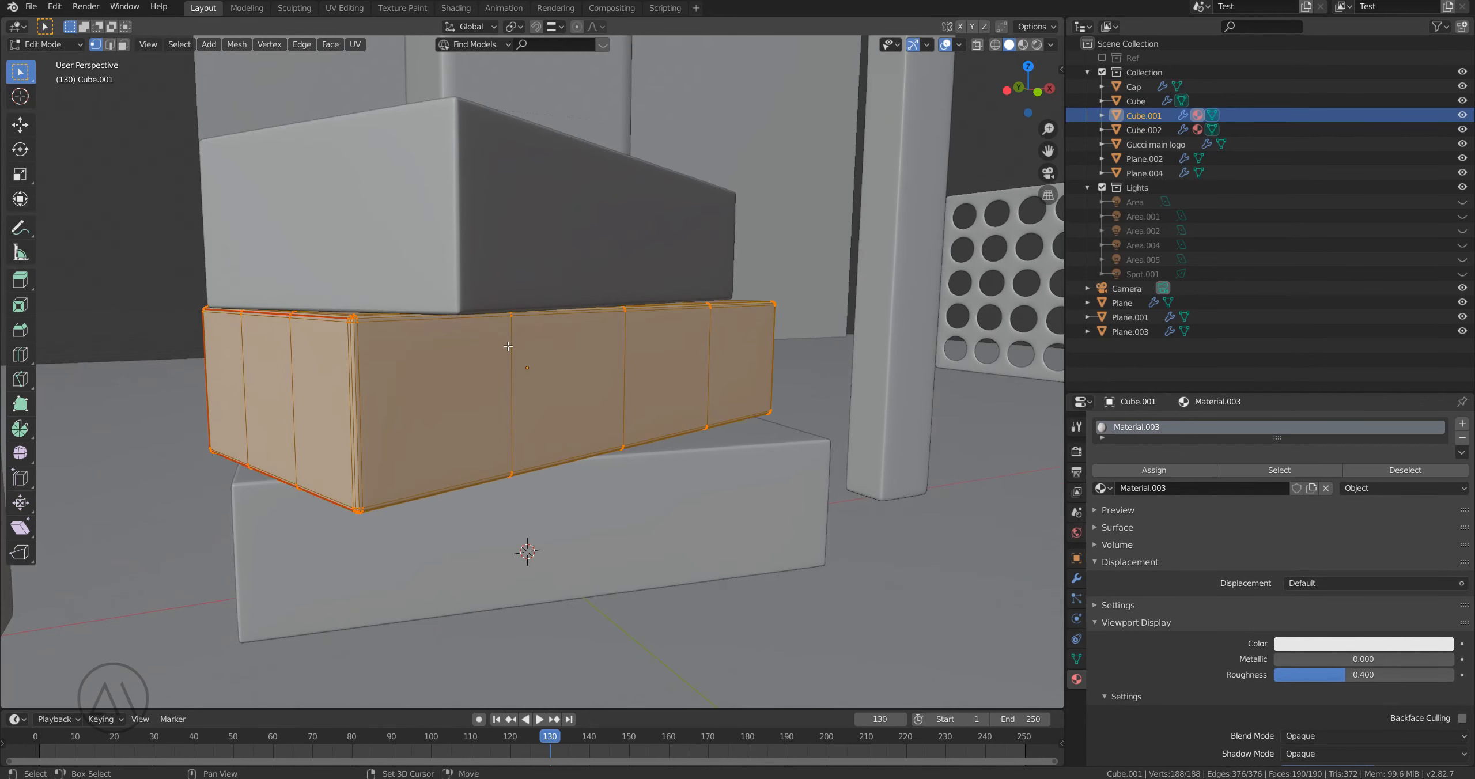
{"action": "key", "text": "Tab"}
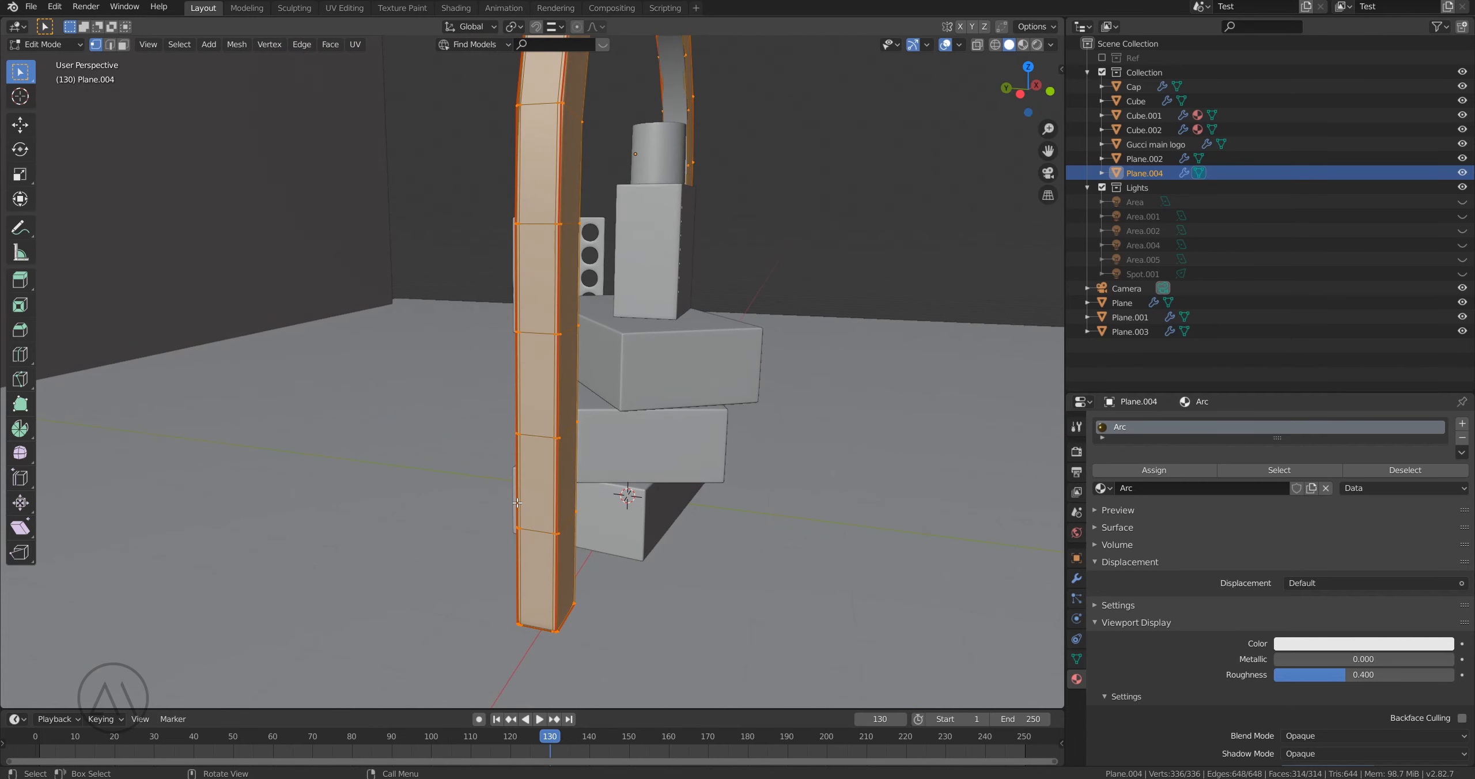
{"action": "left_click", "coordinate": [1075, 578]}
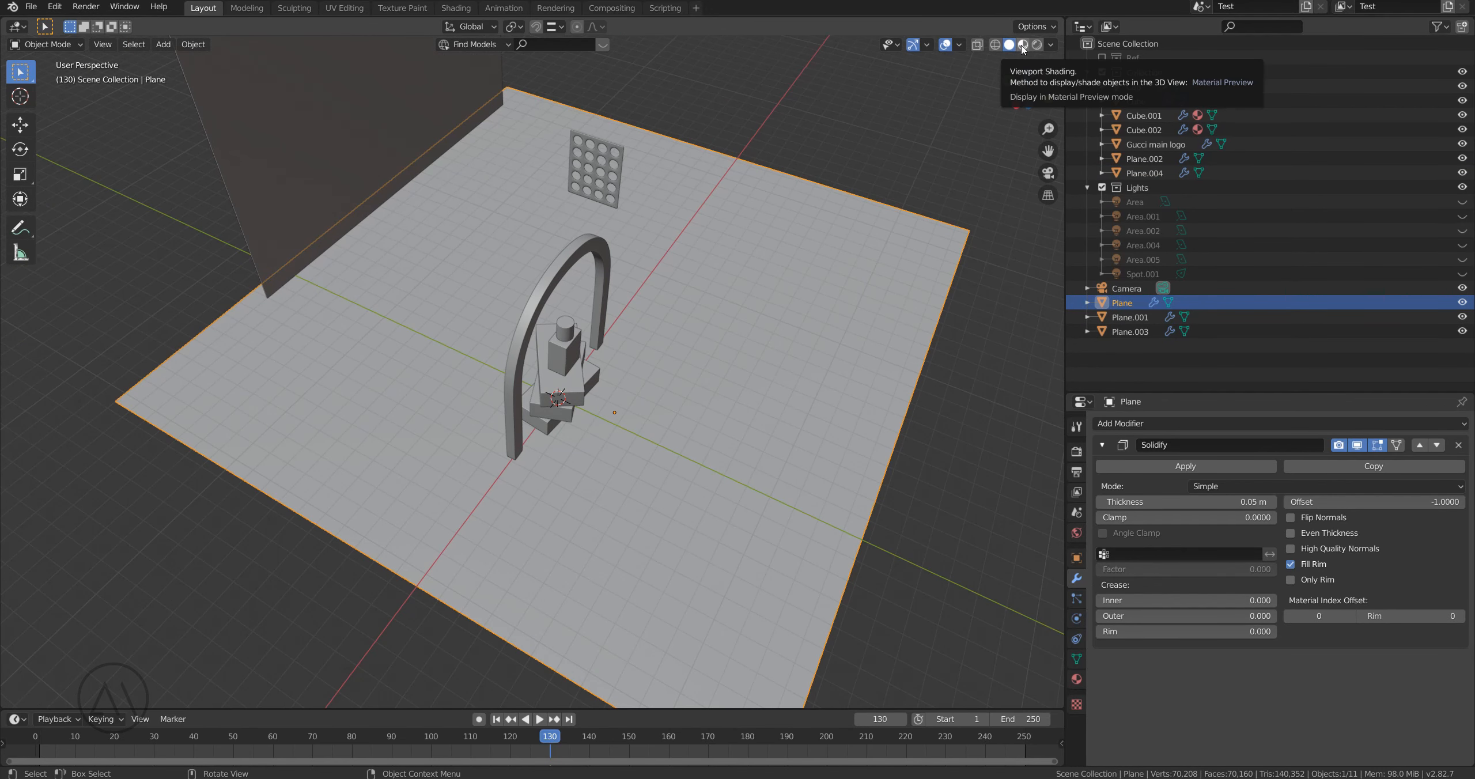
{"action": "left_click", "coordinate": [1007, 43]}
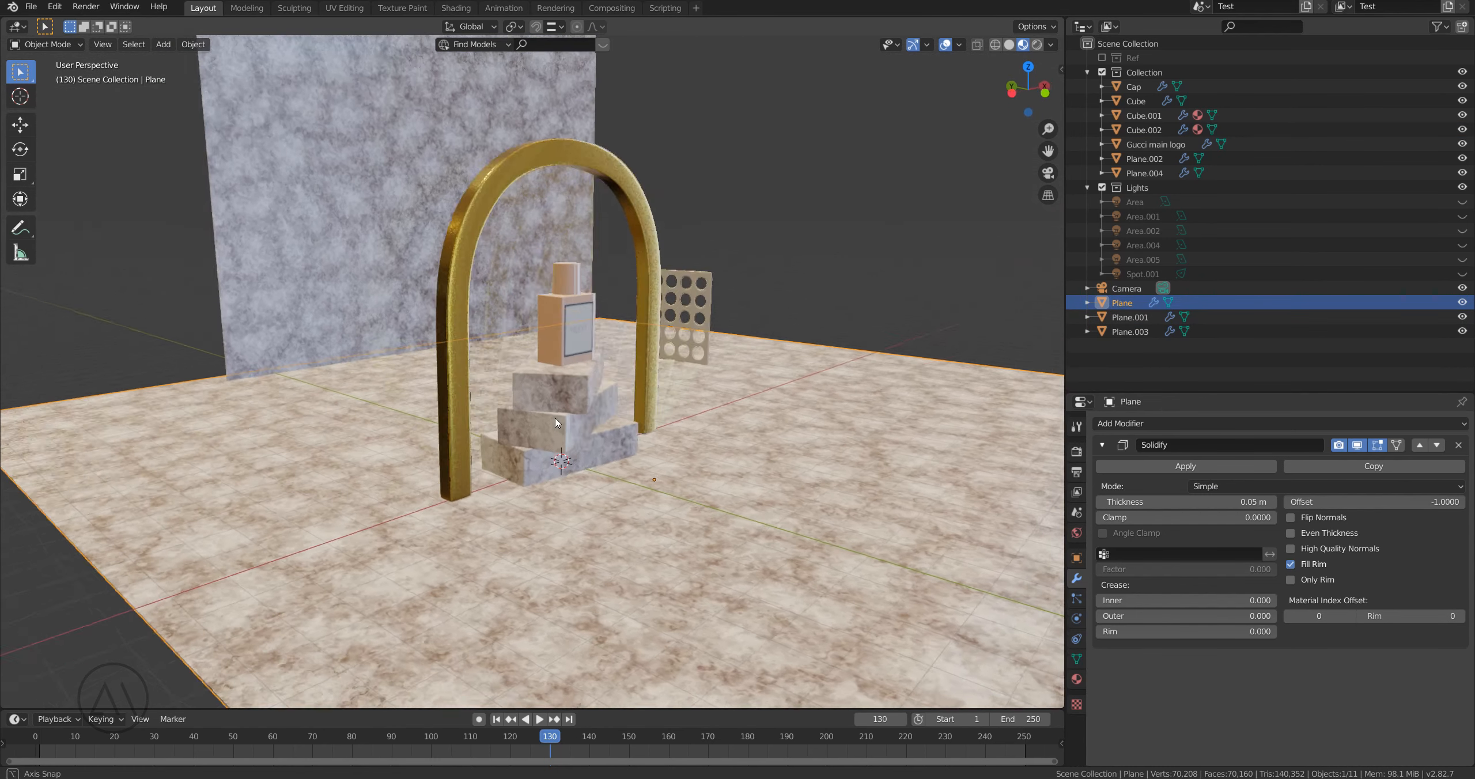
{"action": "left_click", "coordinate": [455, 8]}
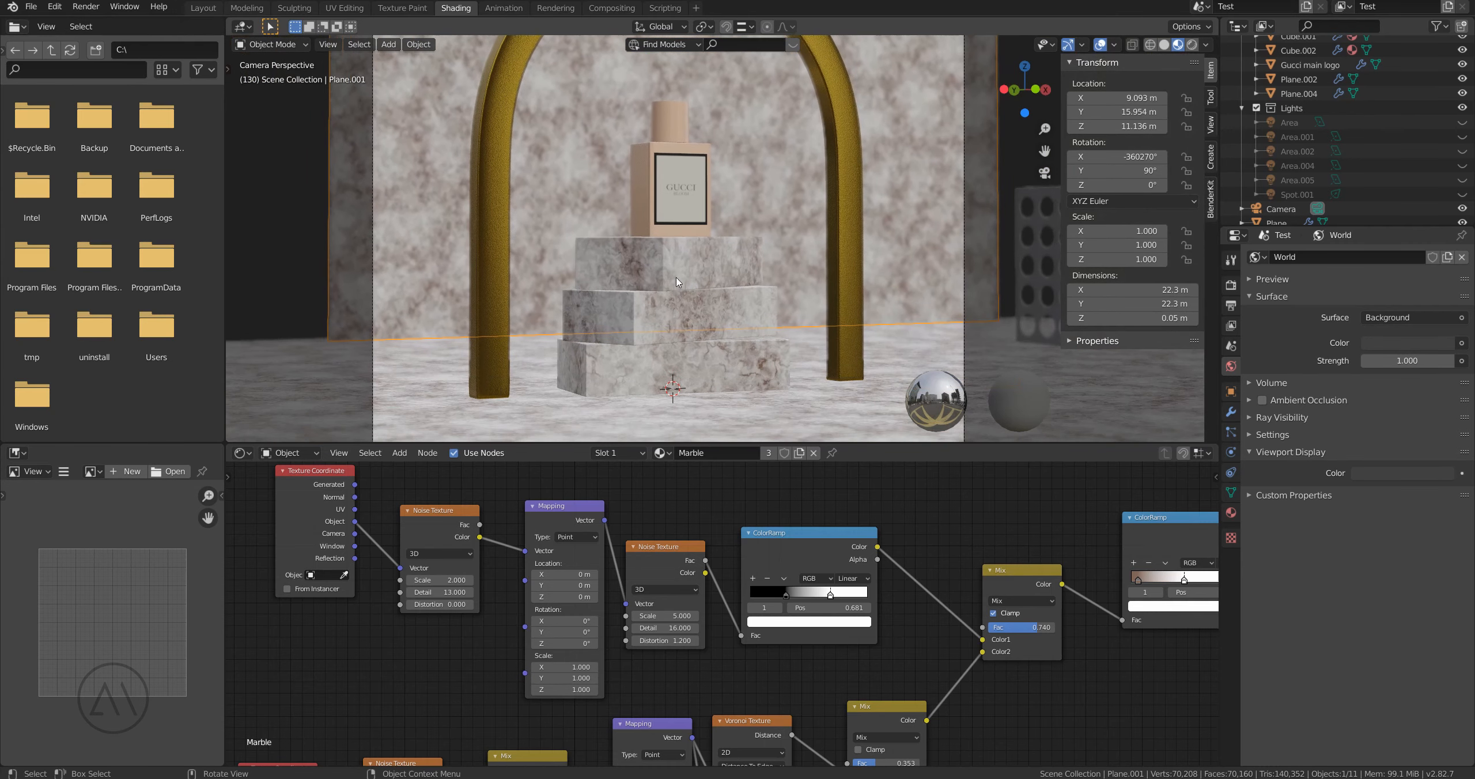
{"action": "mouse_move", "coordinate": [769, 223]}
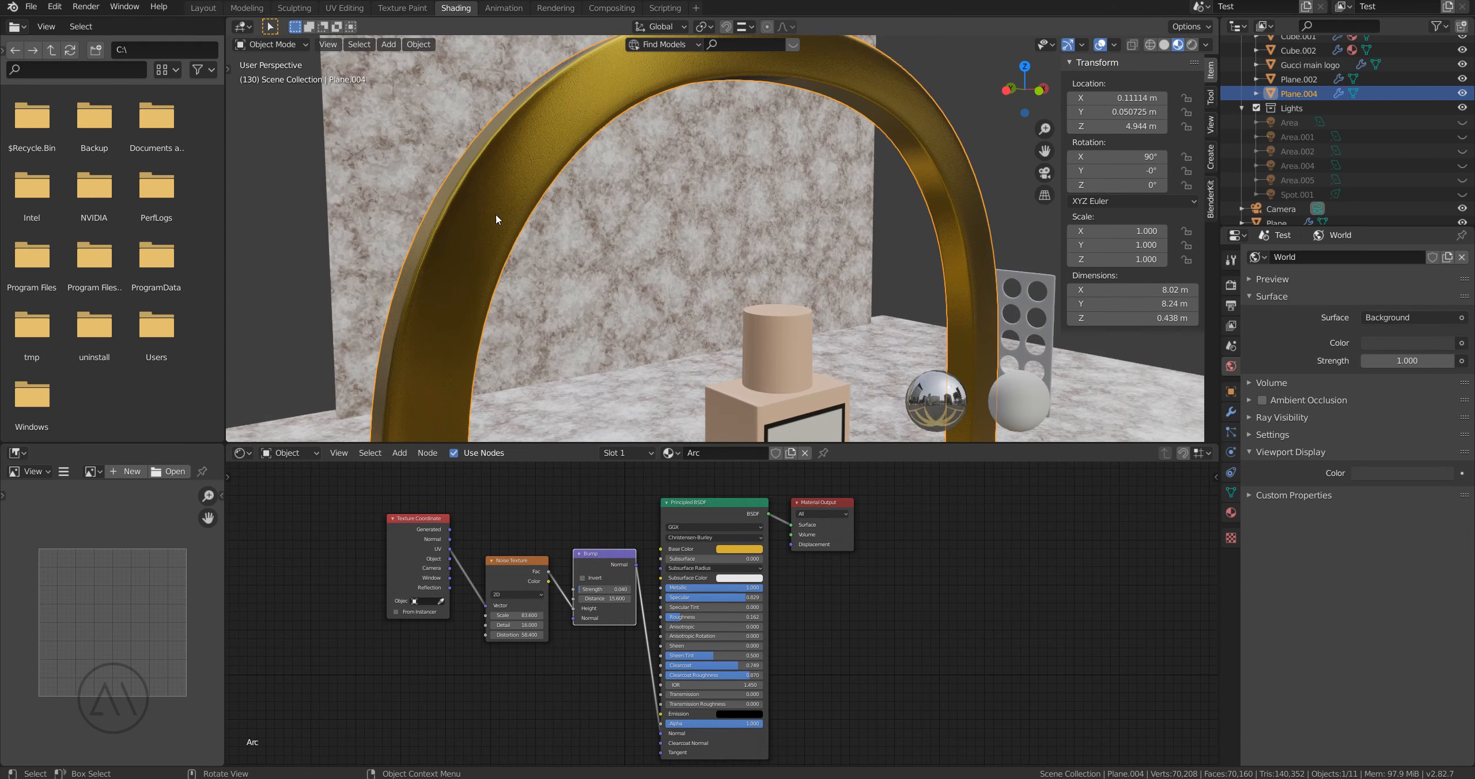
{"action": "mouse_move", "coordinate": [551, 188]}
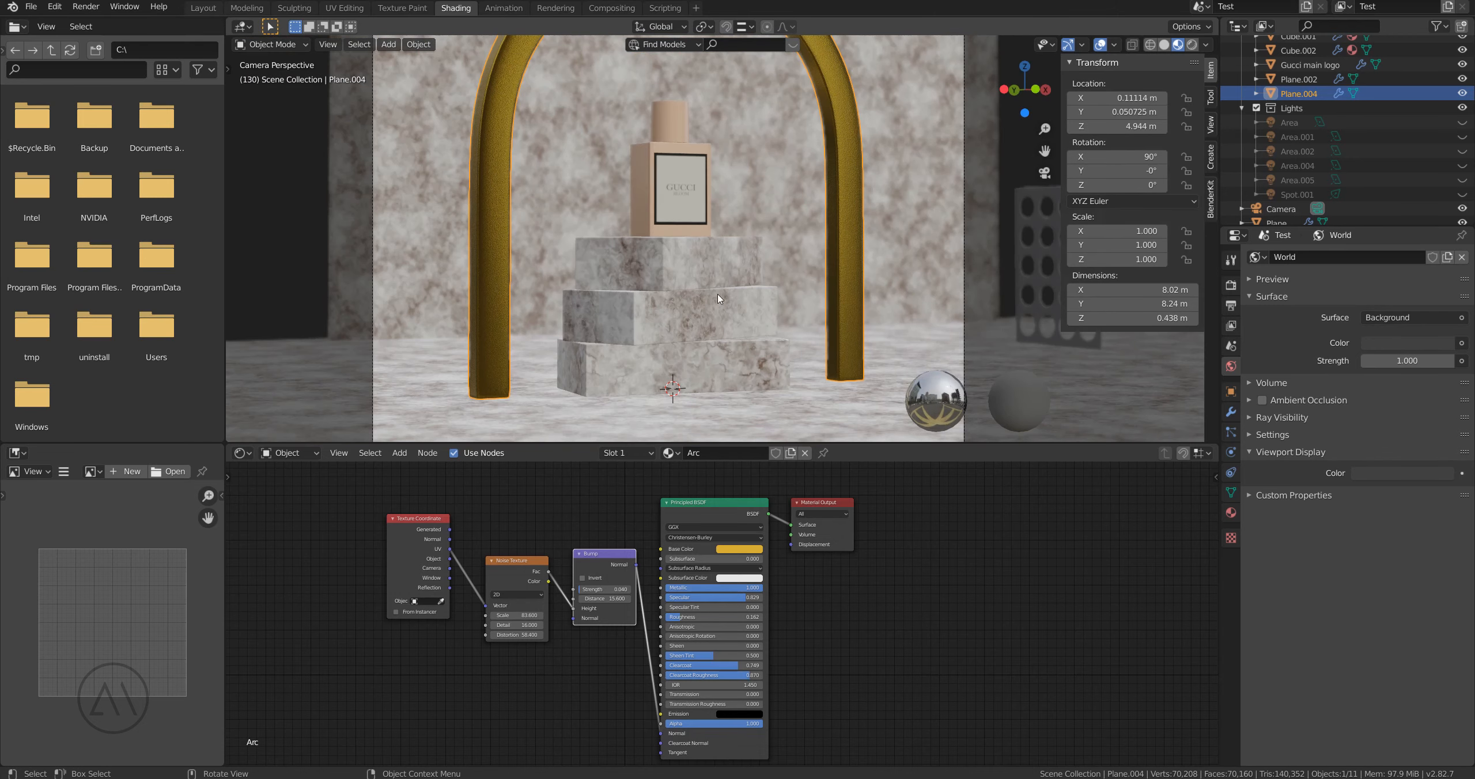
Step: Scroll through the Marble and Arc material node trees in the Shader Editor
{"action": "scroll", "scroll_direction": "down", "scroll_amount": 3}
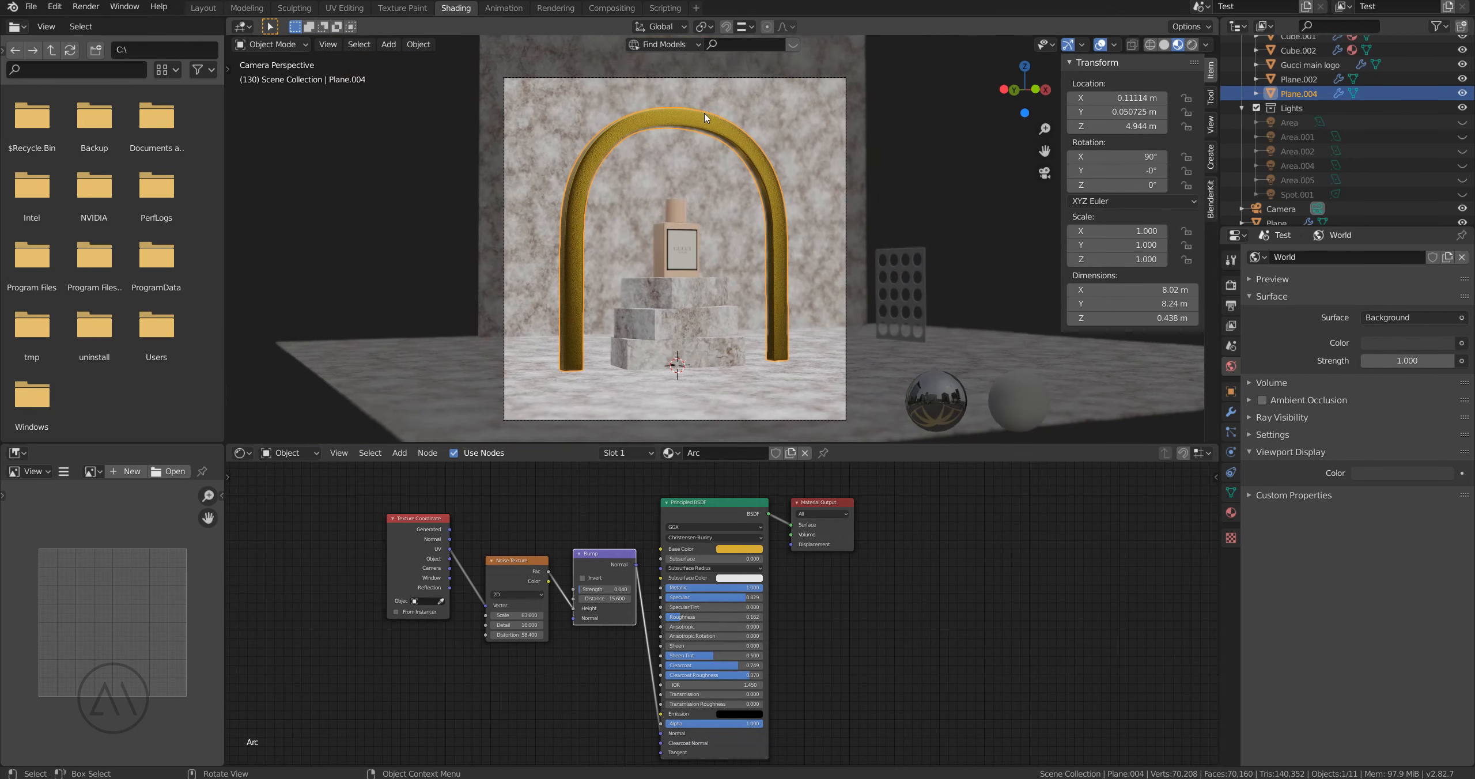
{"action": "mouse_move", "coordinate": [757, 308]}
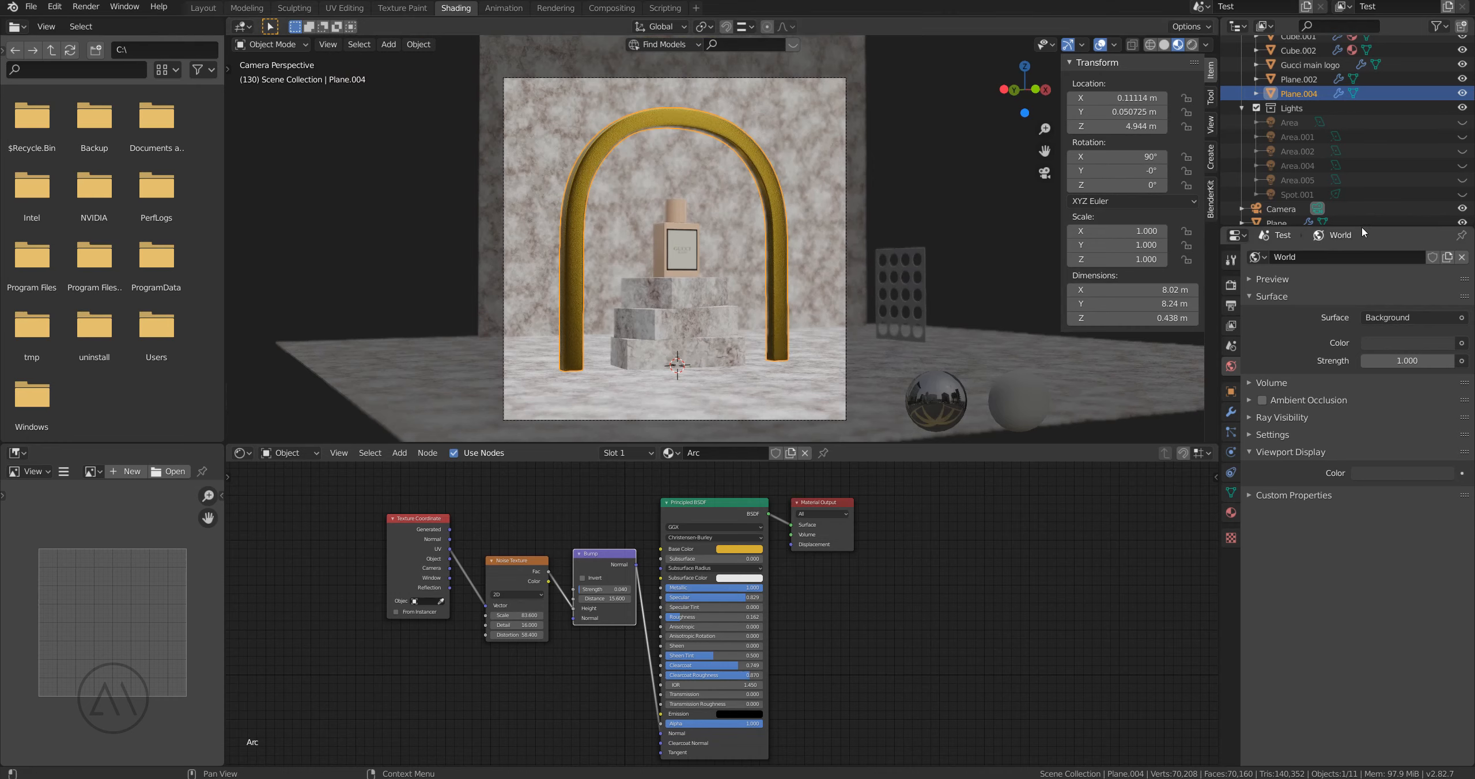
Step: Return to the Layout workspace and select Plane.004 to view its Subdivision modifier
{"action": "left_click", "coordinate": [202, 8]}
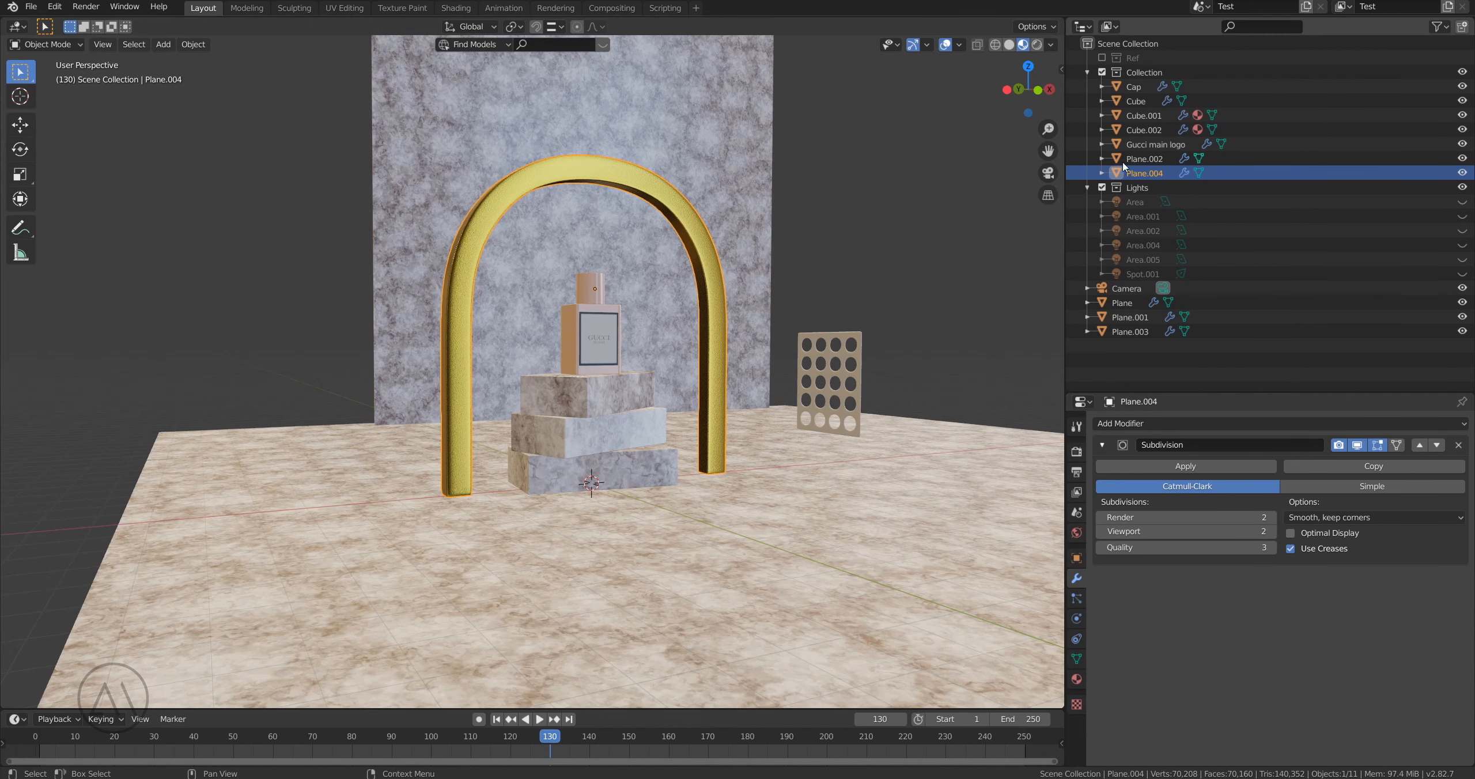
{"action": "left_click", "coordinate": [1126, 288]}
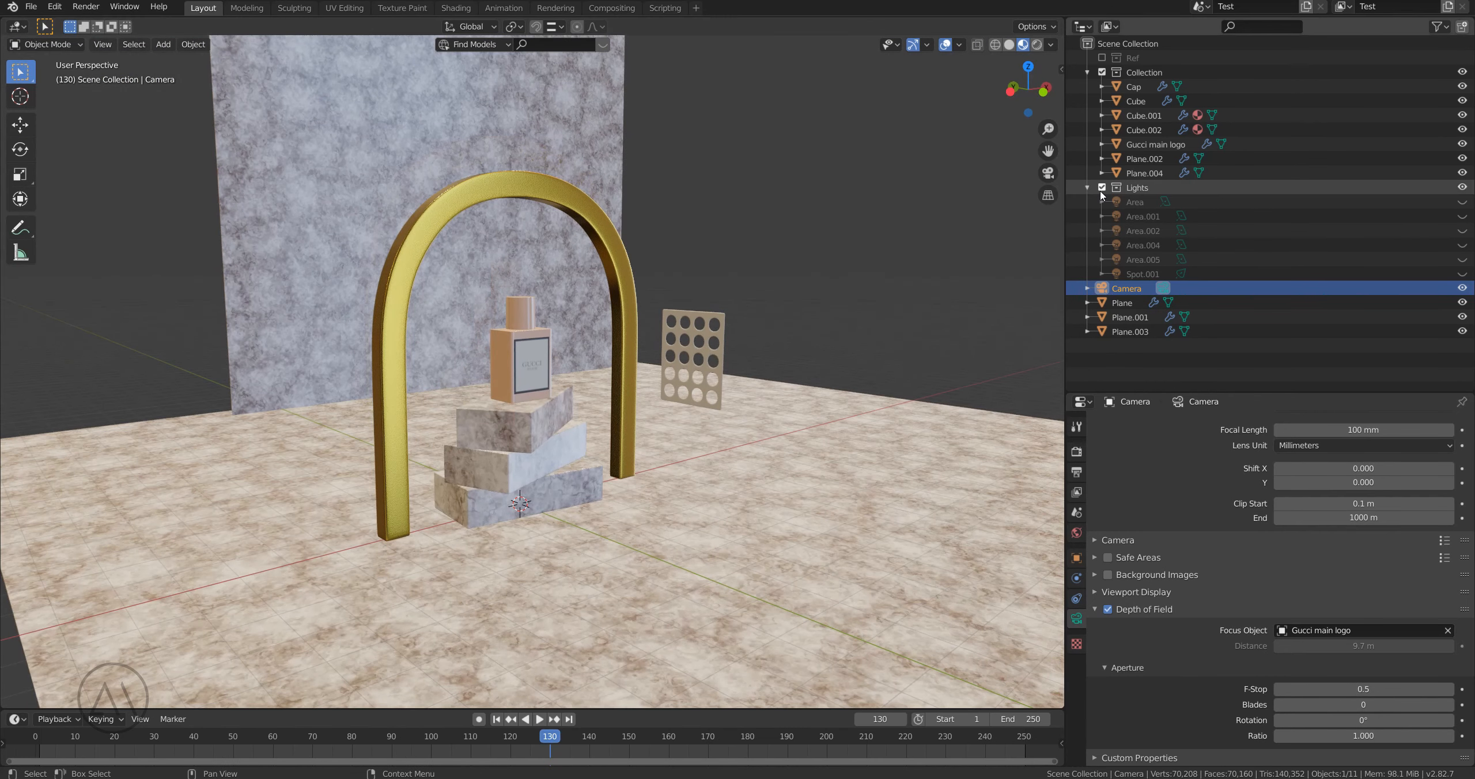
Step: Switch the viewport to rendered shading to check the camera's depth of field on the logo
{"action": "left_click", "coordinate": [1051, 43]}
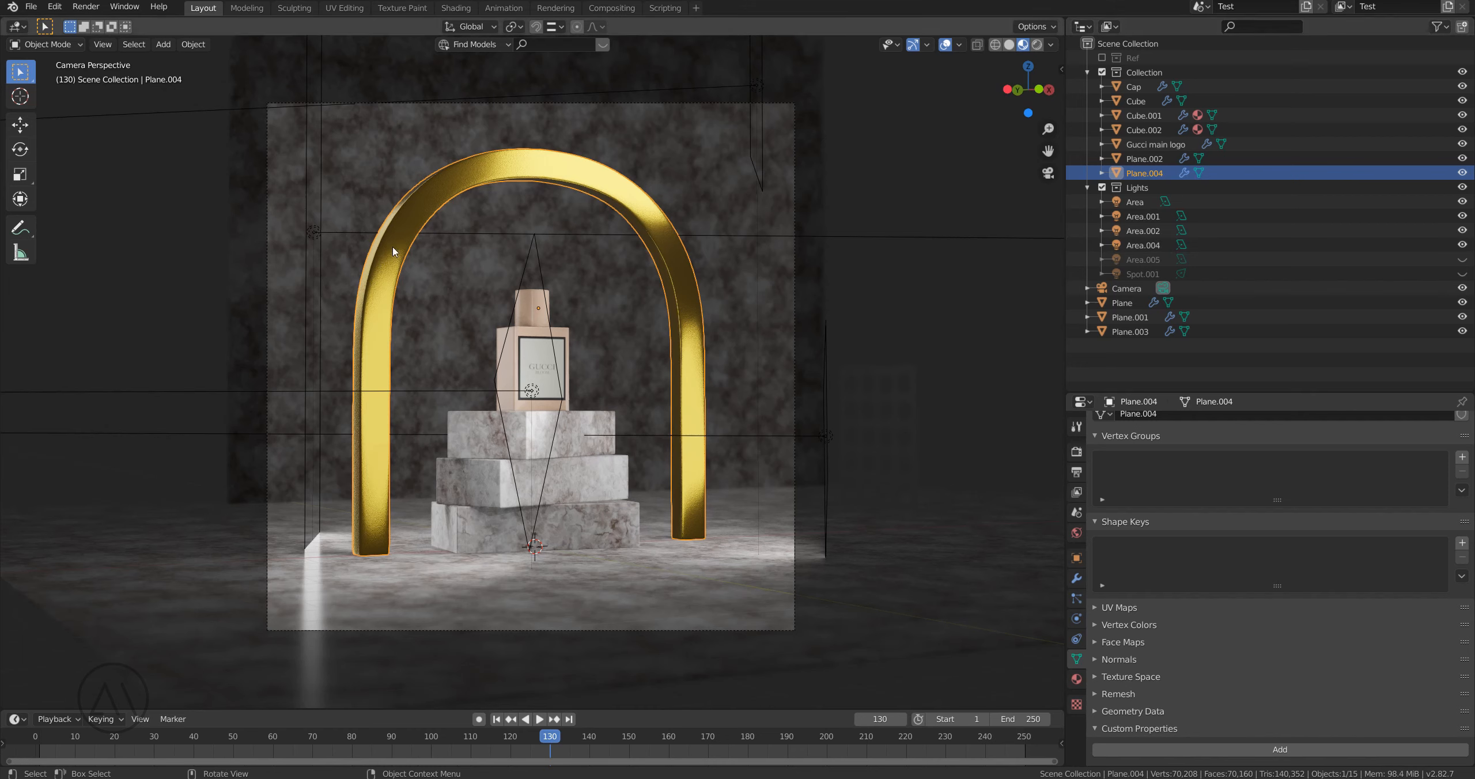
{"action": "mouse_move", "coordinate": [385, 235]}
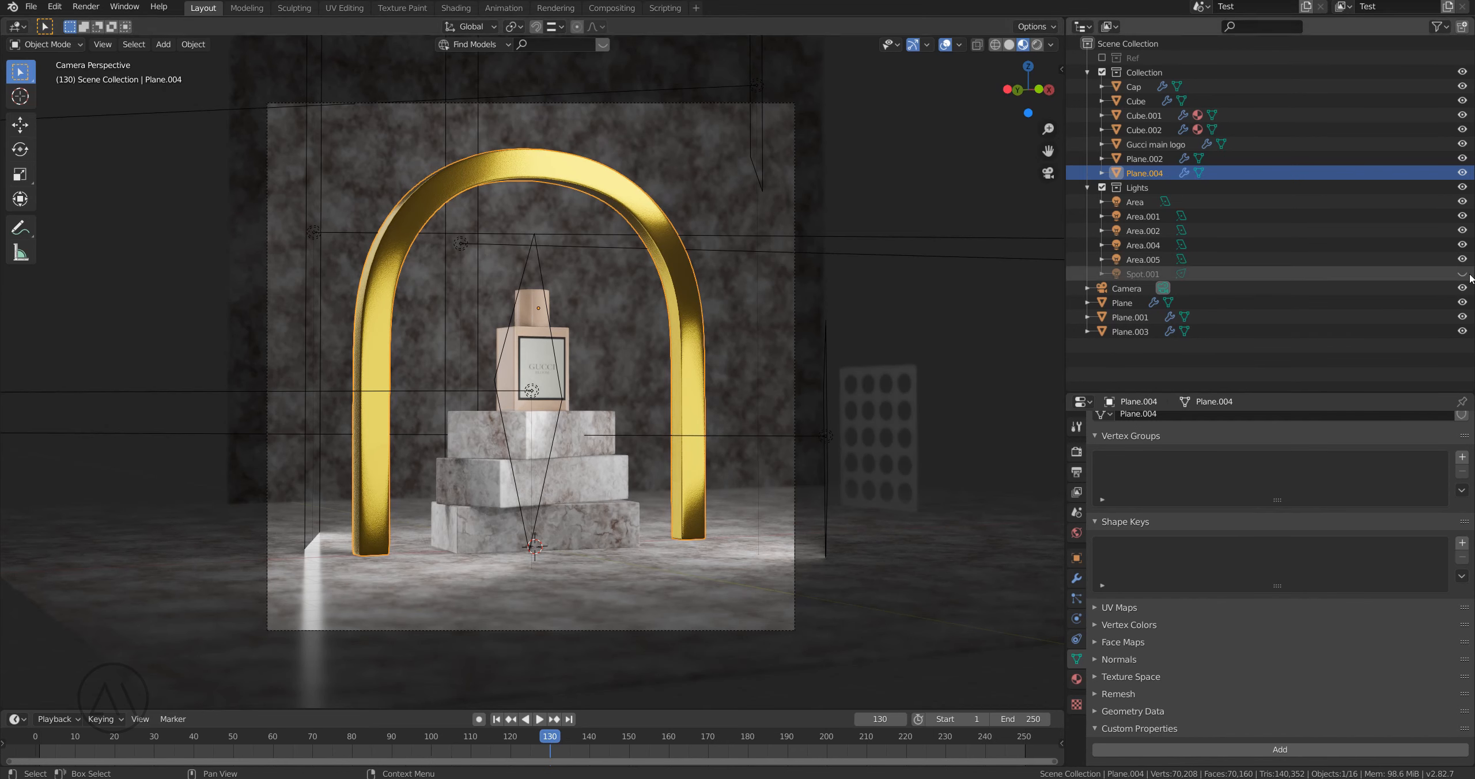
Step: Enable the spot light and orbit around the scene to study the full lighting
{"action": "left_click", "coordinate": [1463, 275]}
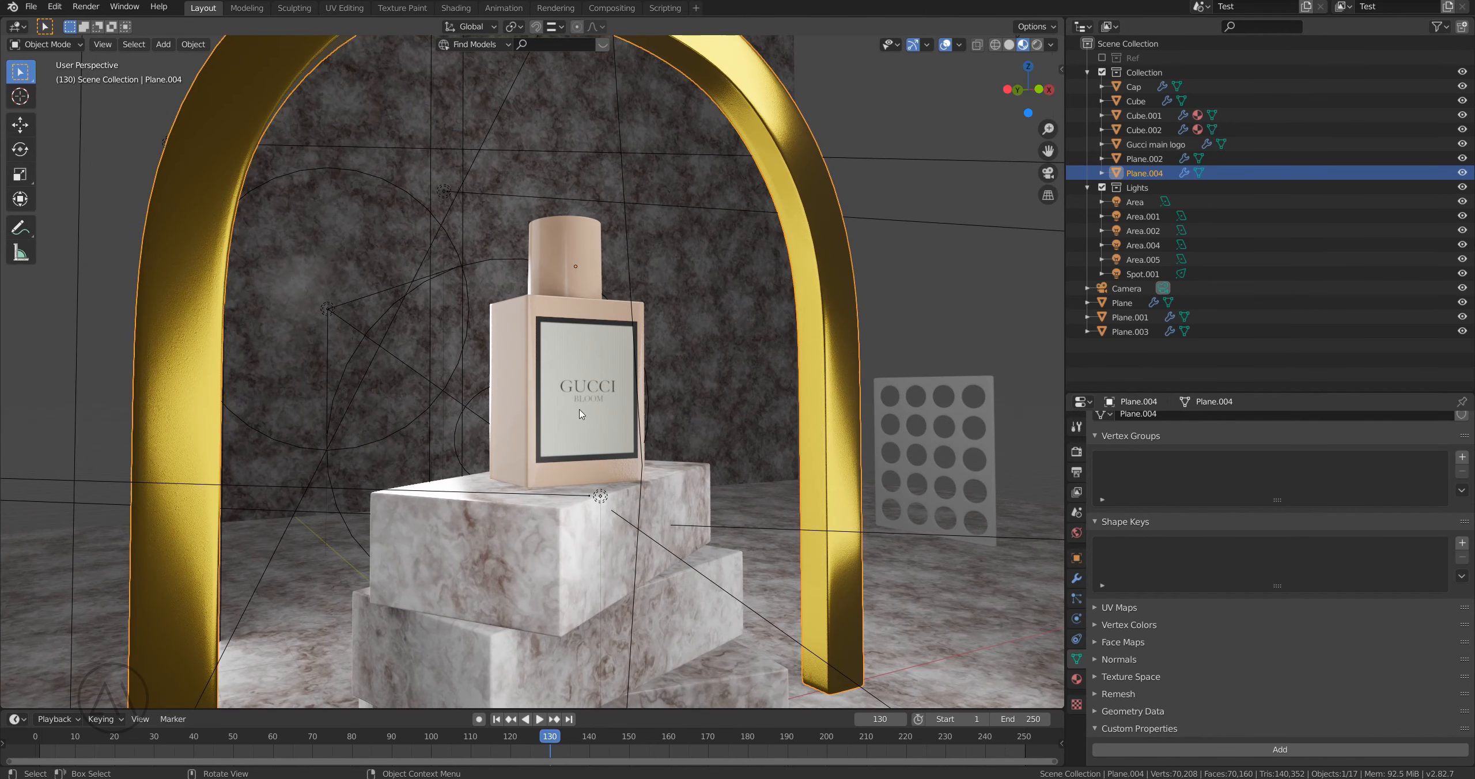
{"action": "left_click_drag", "start_coordinate": [579, 414], "coordinate": [544, 395]}
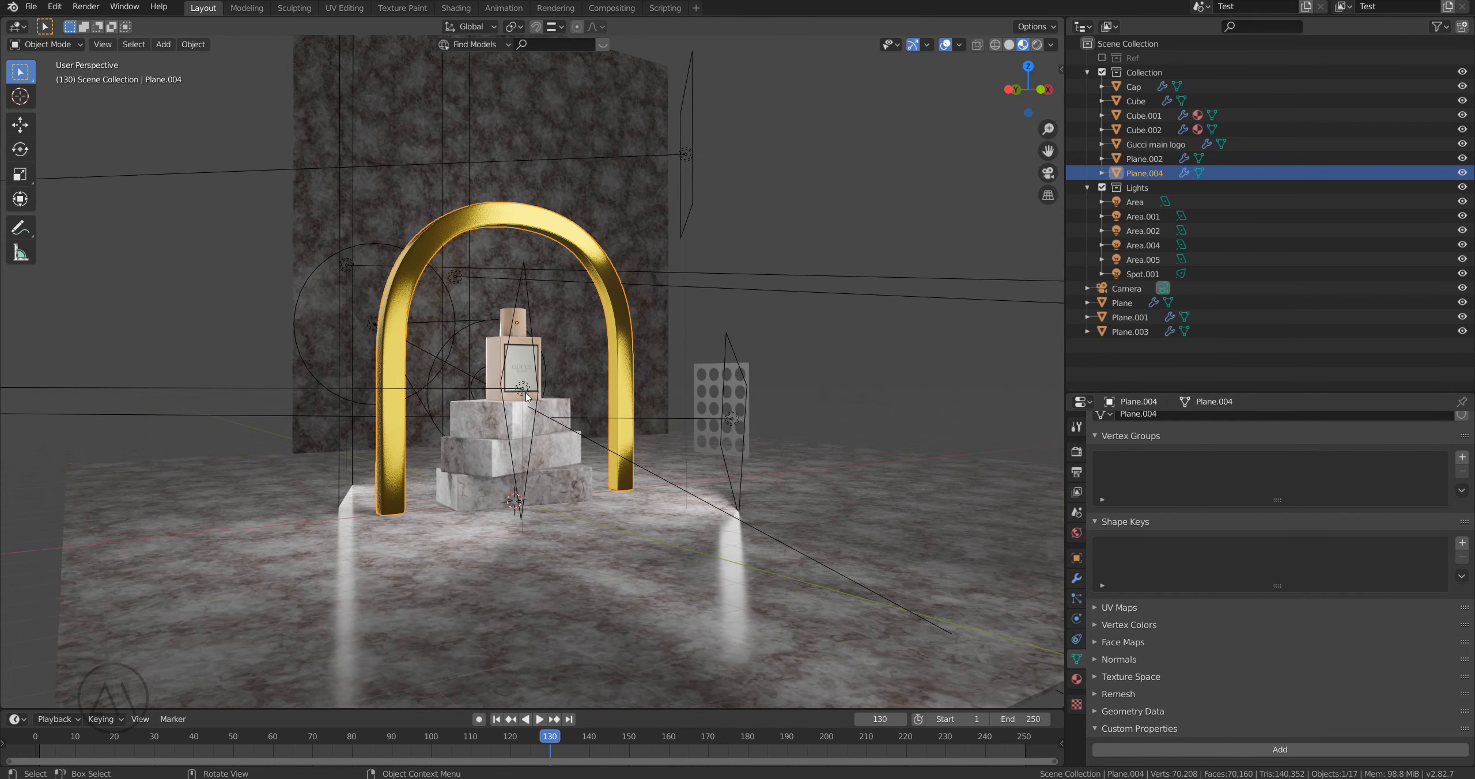
{"action": "mouse_move", "coordinate": [504, 153]}
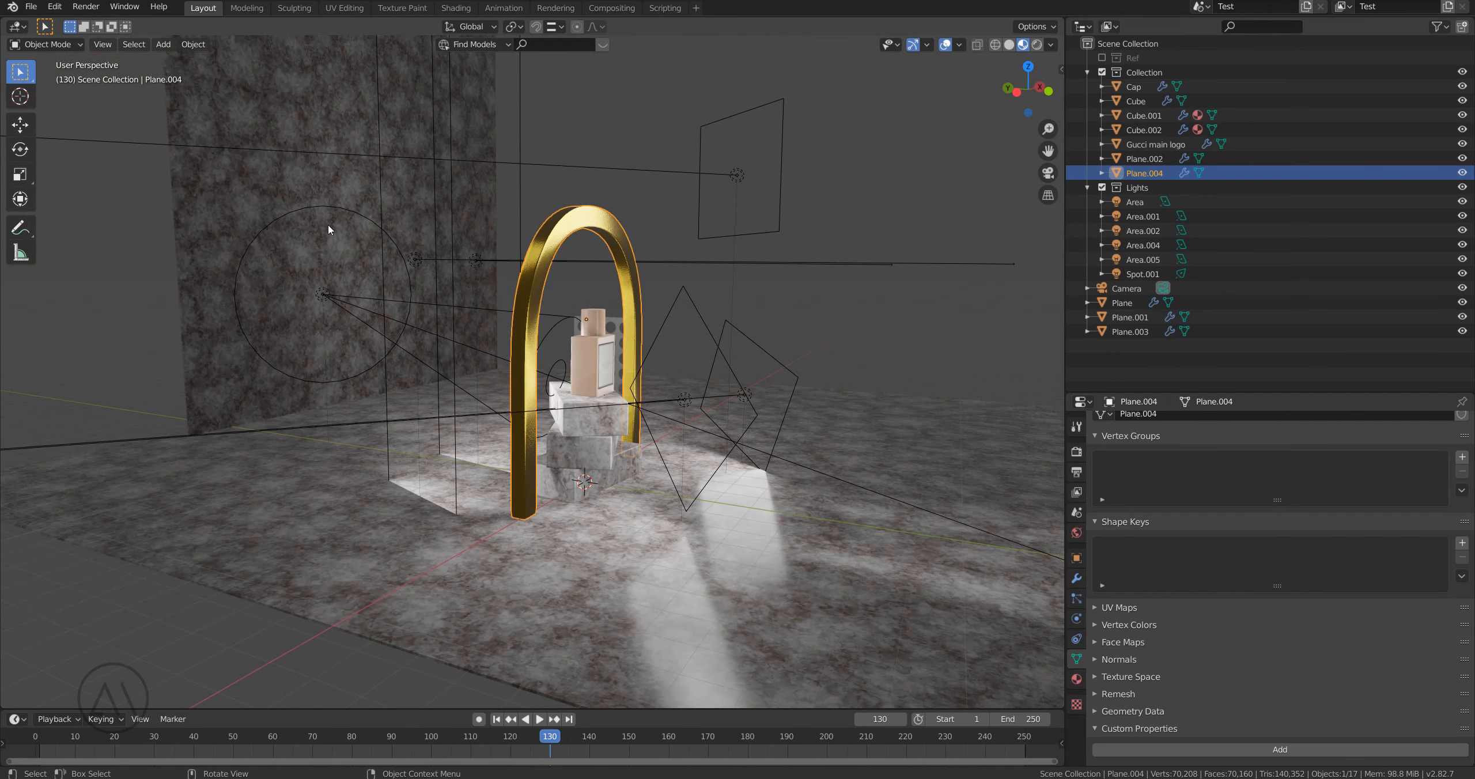
{"action": "mouse_move", "coordinate": [383, 312]}
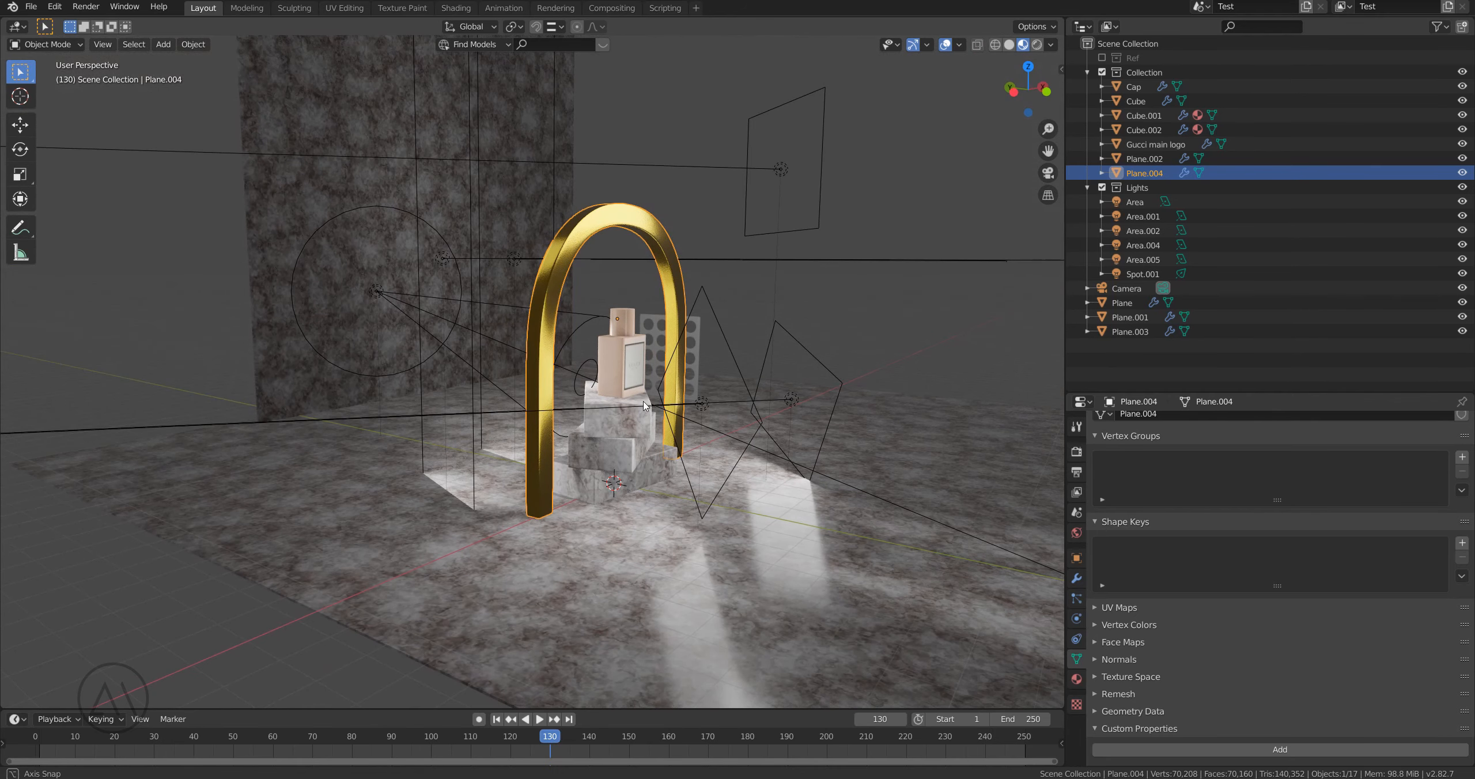
{"action": "left_click_drag", "start_coordinate": [644, 404], "coordinate": [809, 463]}
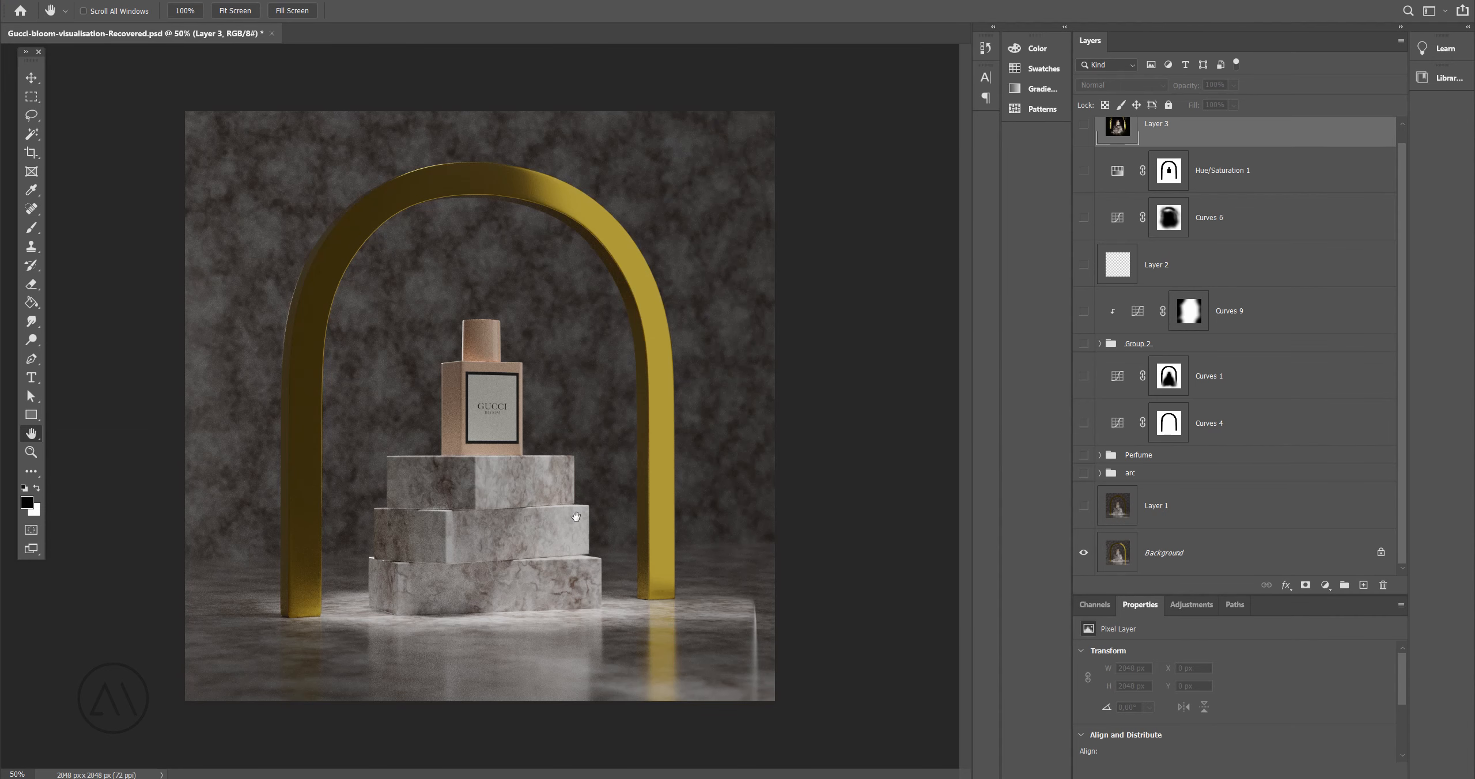
{"action": "mouse_move", "coordinate": [664, 404]}
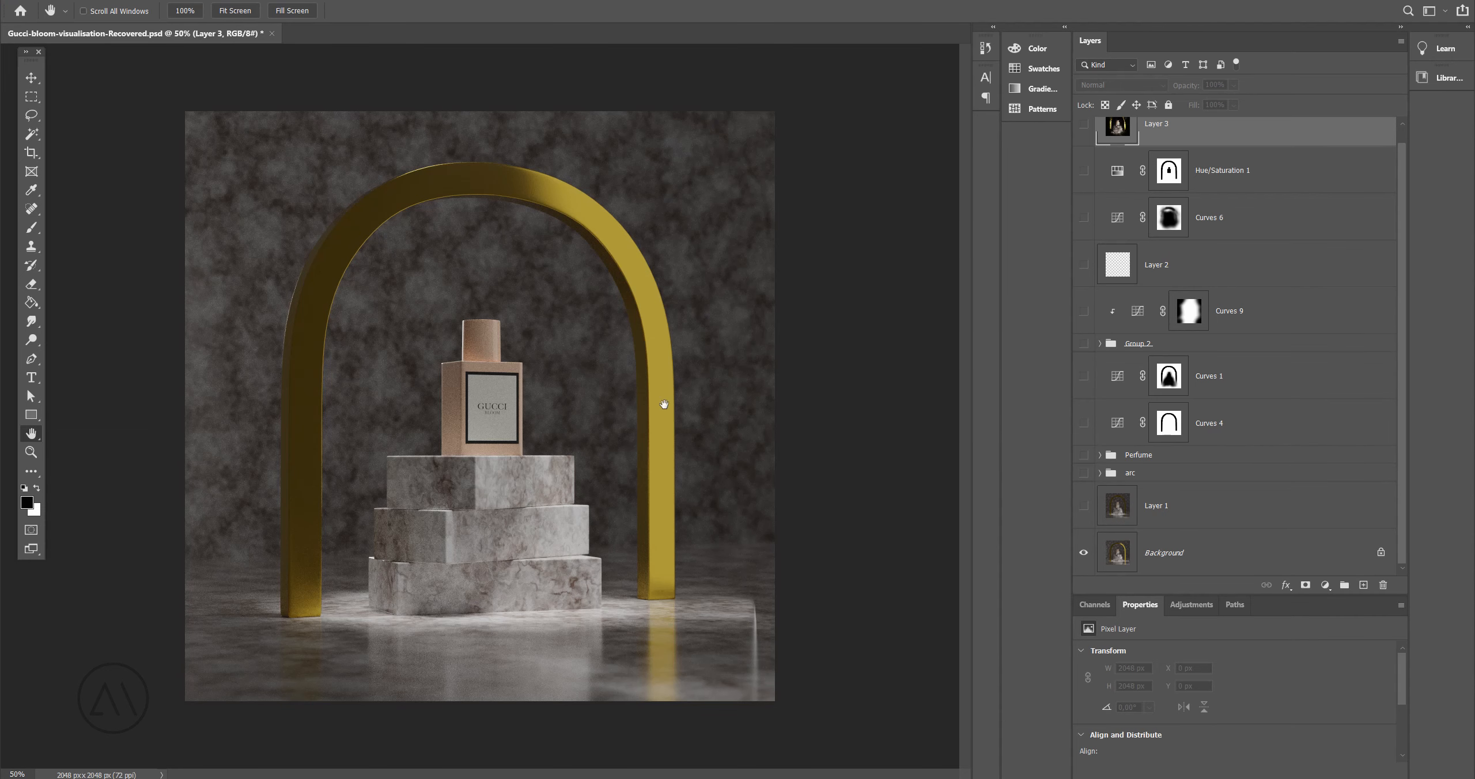
{"action": "mouse_move", "coordinate": [524, 413]}
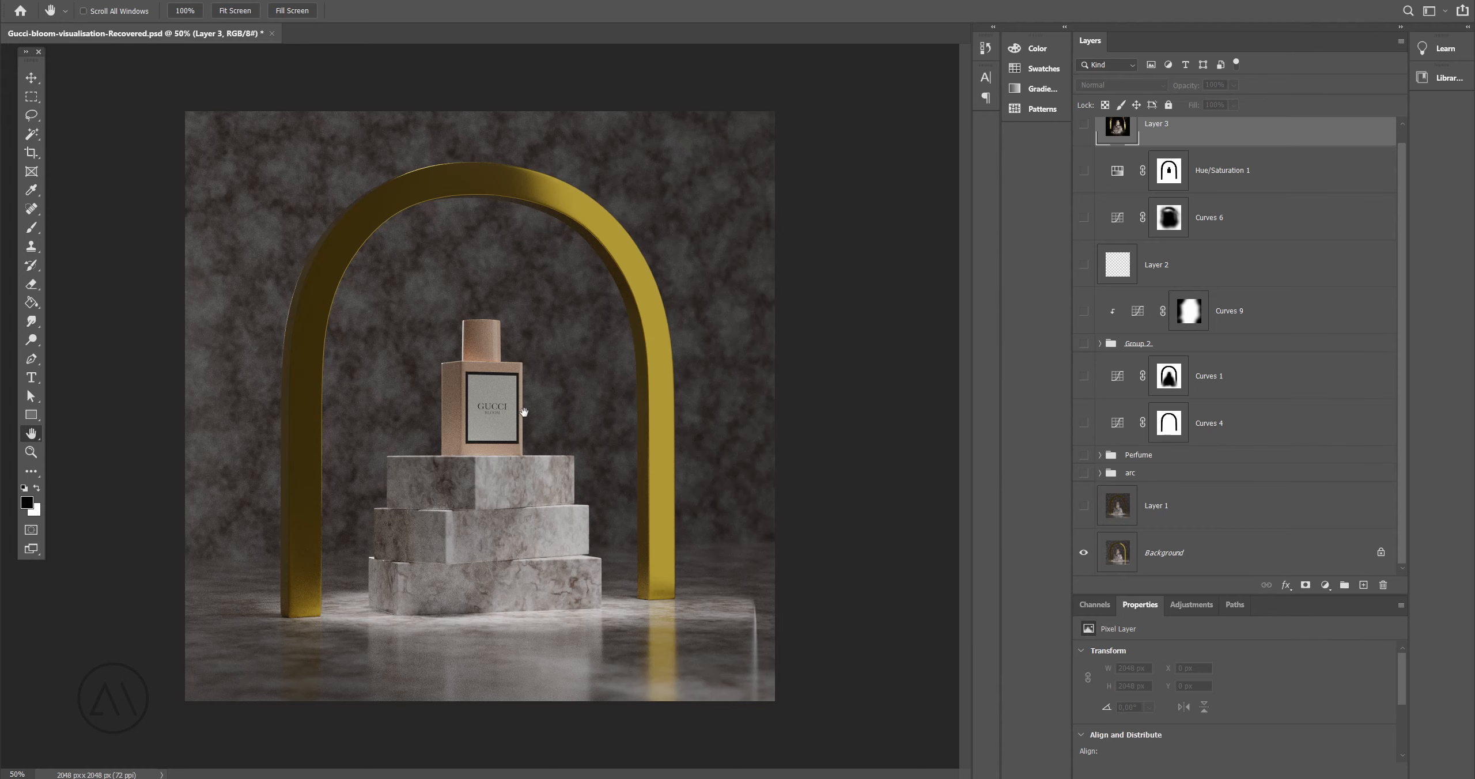
{"action": "mouse_move", "coordinate": [517, 461]}
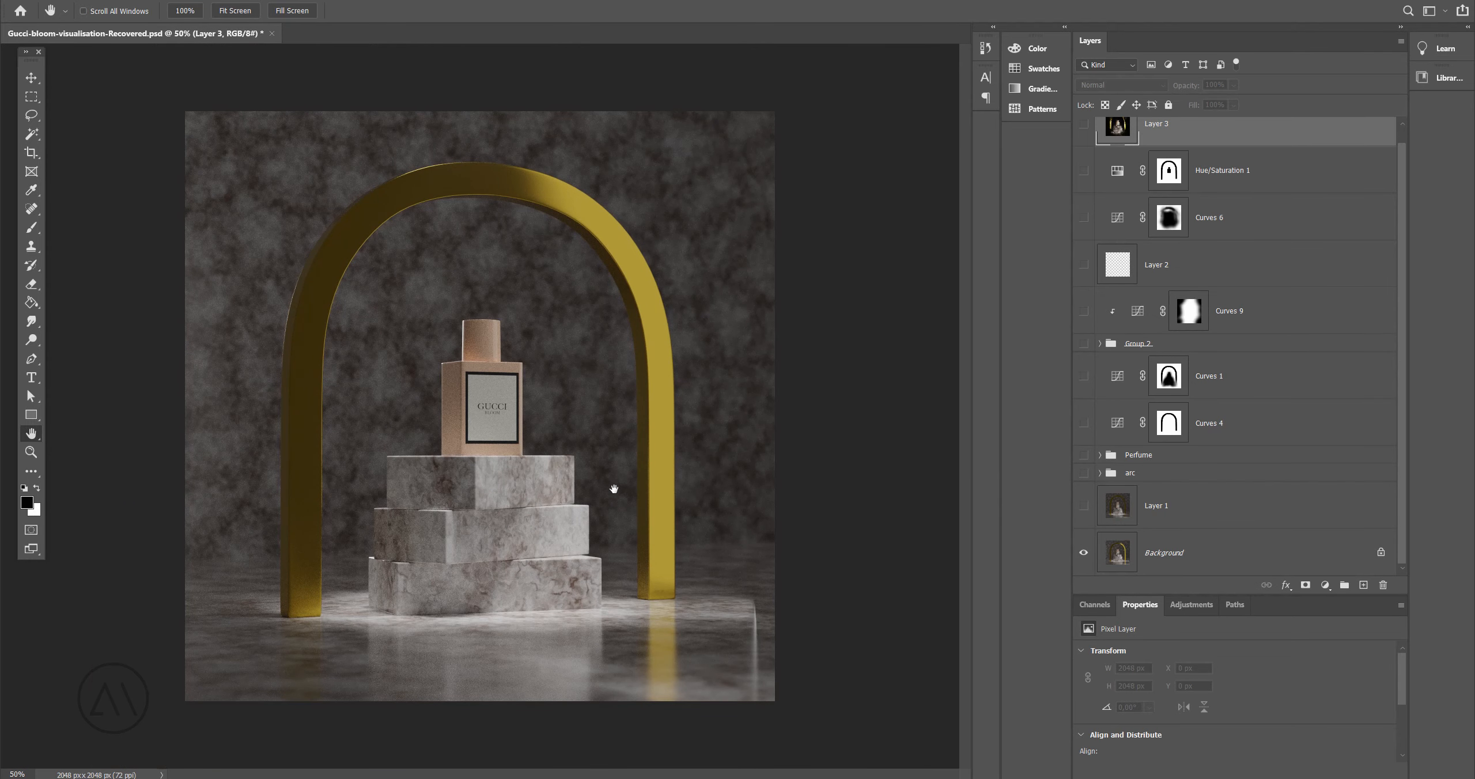
{"action": "mouse_move", "coordinate": [536, 488]}
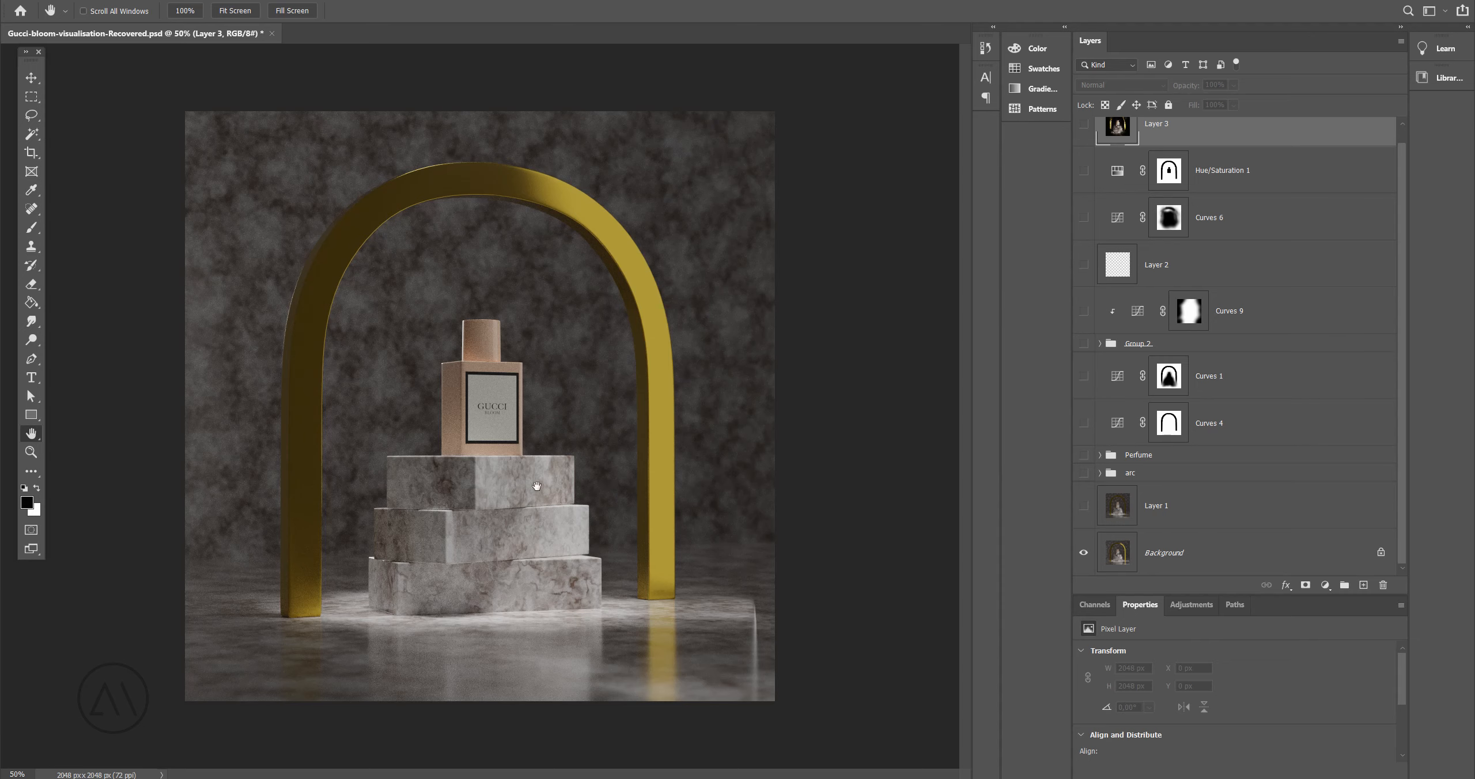
{"action": "mouse_move", "coordinate": [525, 139]}
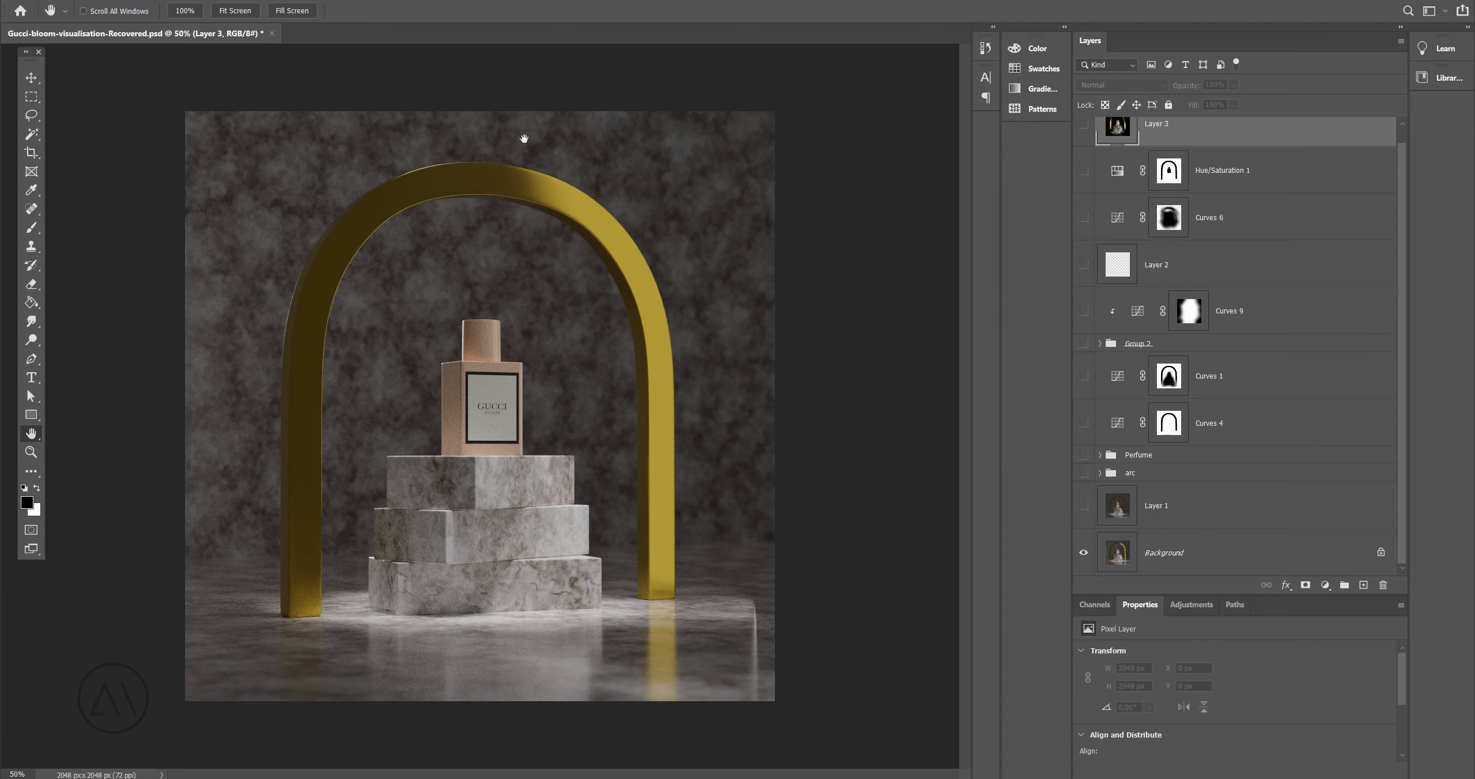
{"action": "mouse_move", "coordinate": [551, 443]}
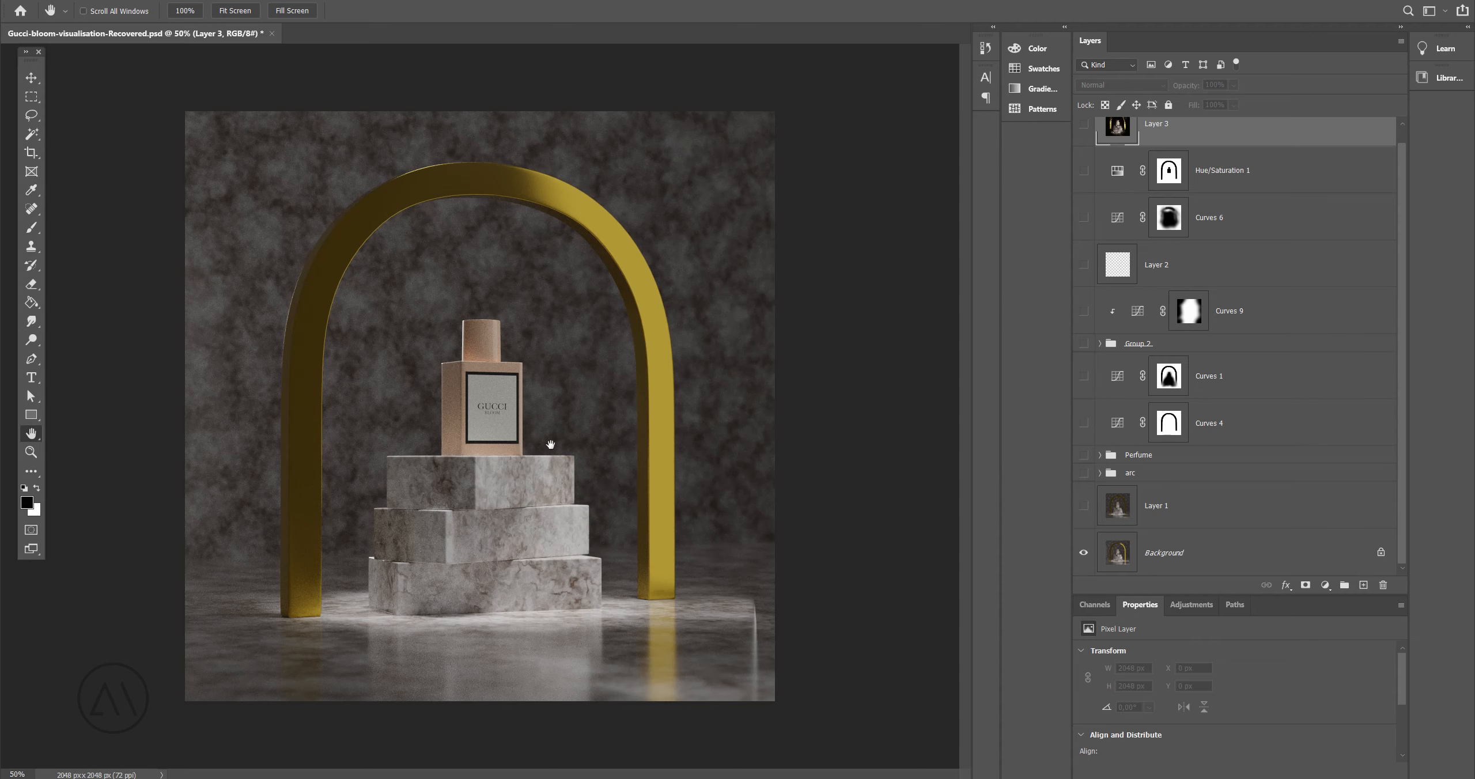
{"action": "mouse_move", "coordinate": [514, 160]}
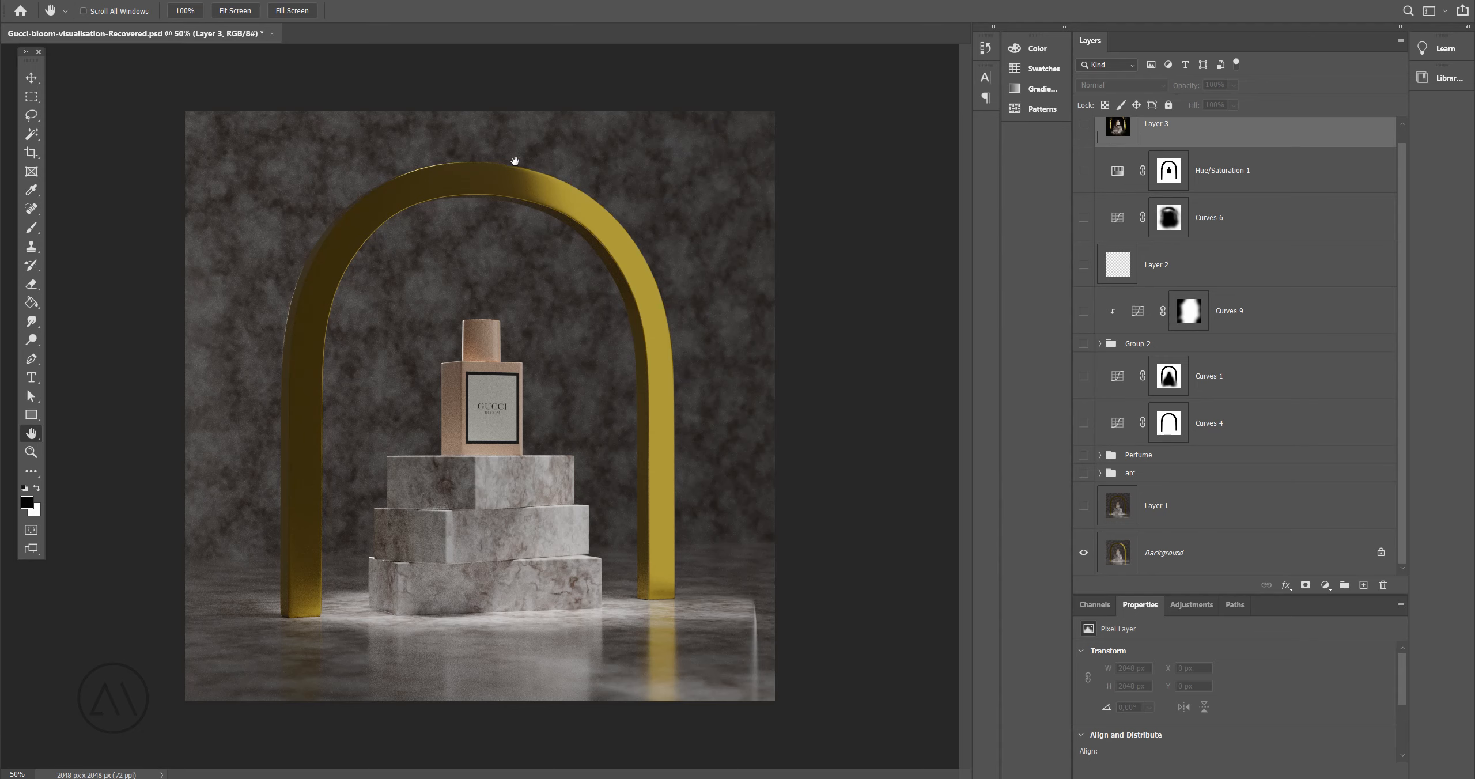
{"action": "mouse_move", "coordinate": [461, 588]}
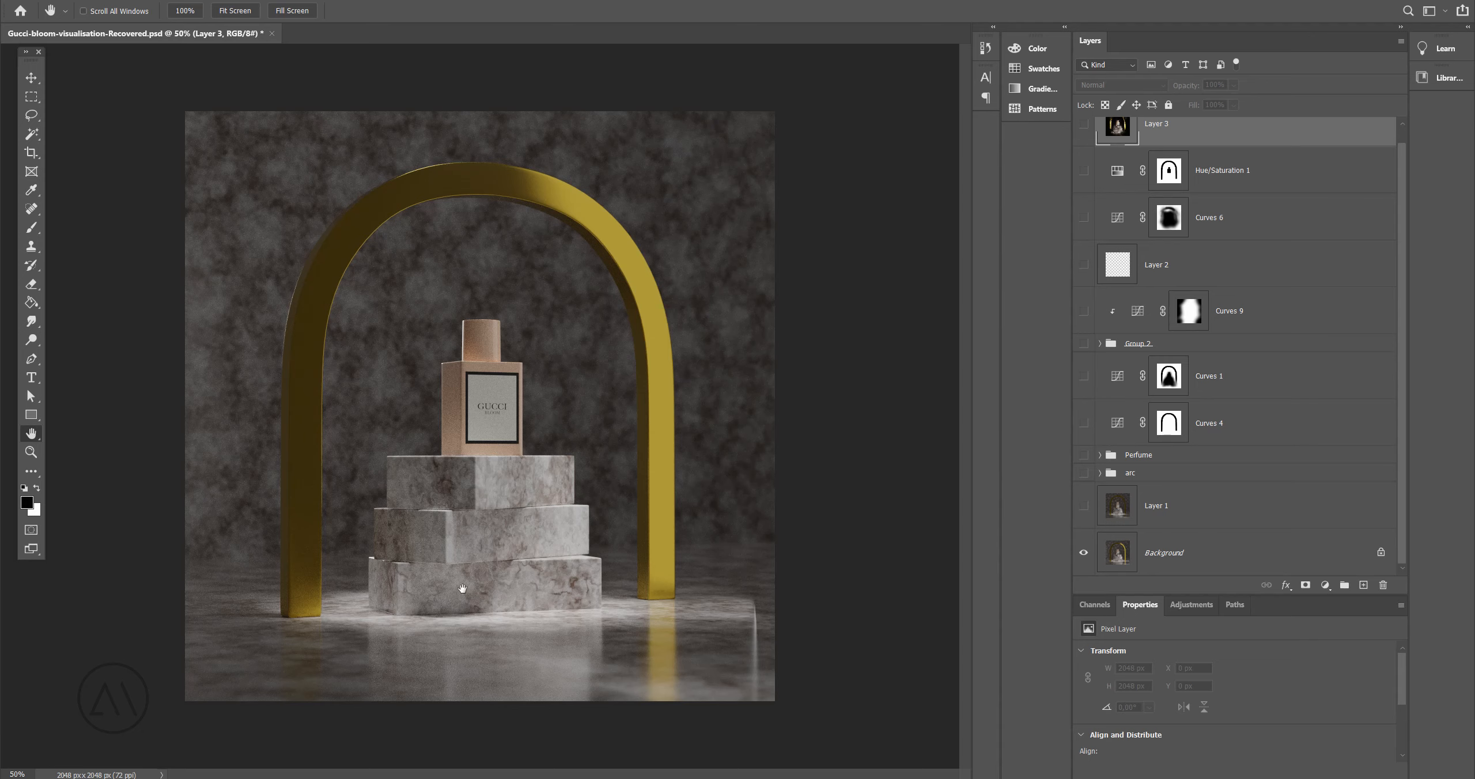
{"action": "mouse_move", "coordinate": [479, 527]}
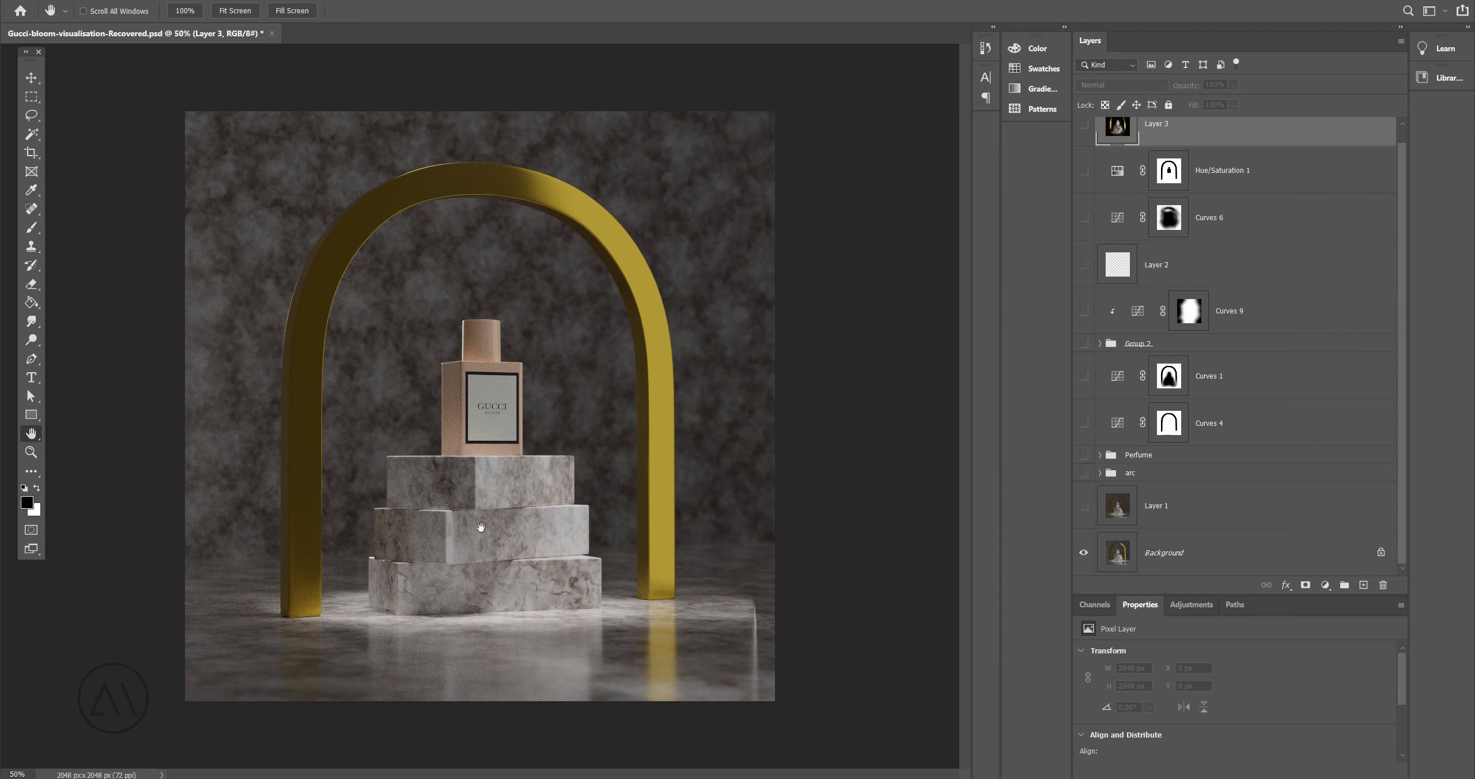
{"action": "mouse_move", "coordinate": [517, 632]}
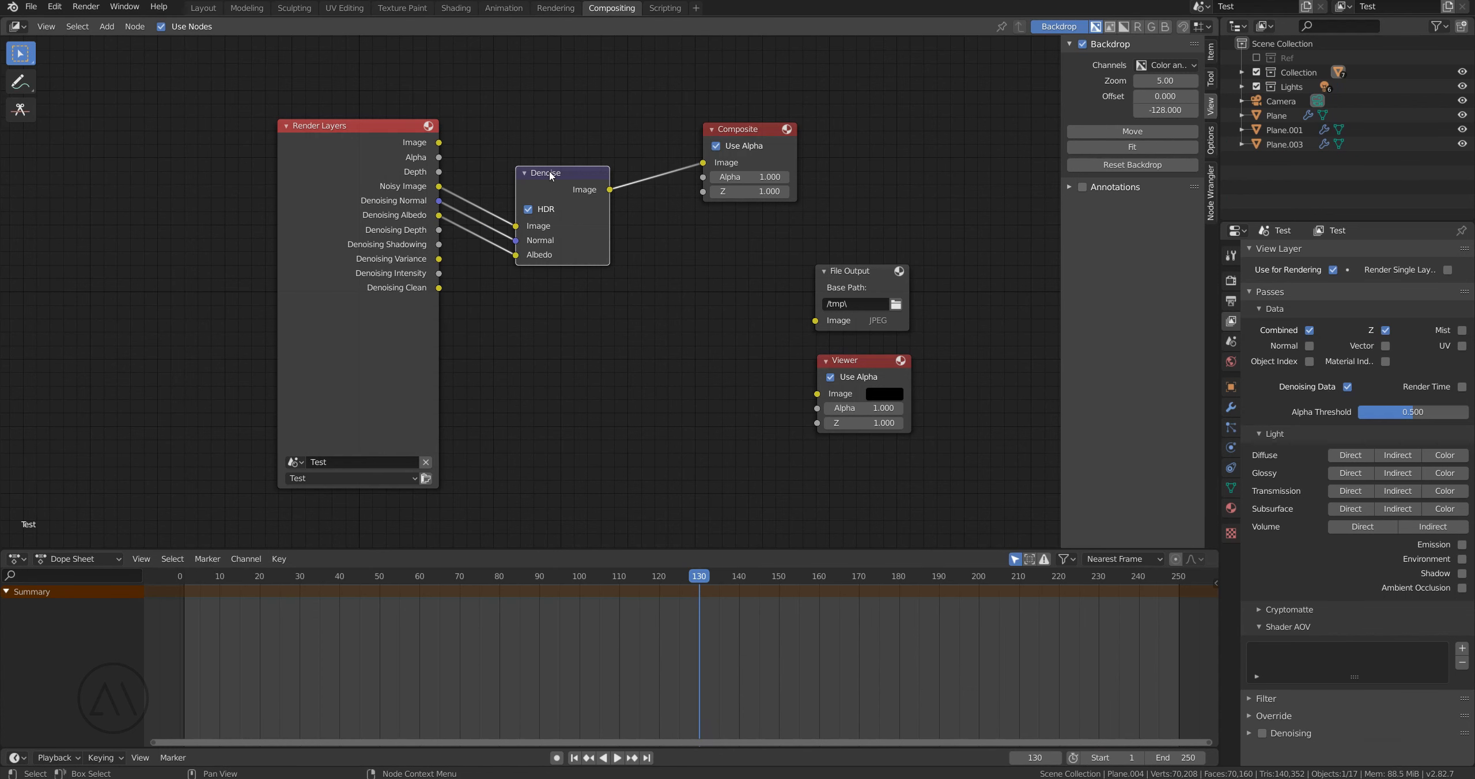
Step: Position the Denoise node between the Render Layers and Composite nodes
{"action": "left_click_drag", "start_coordinate": [551, 172], "coordinate": [561, 172]}
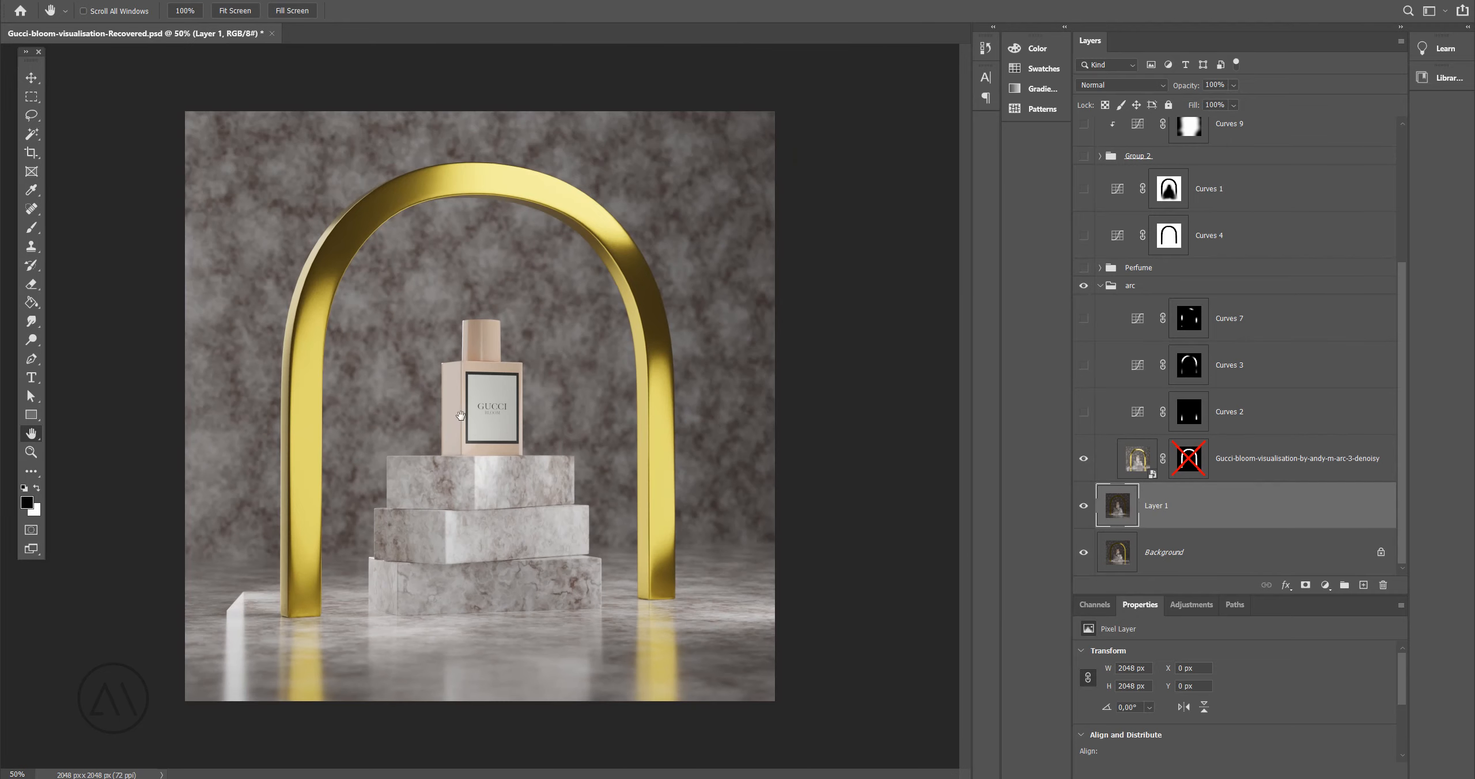
{"action": "mouse_move", "coordinate": [341, 275]}
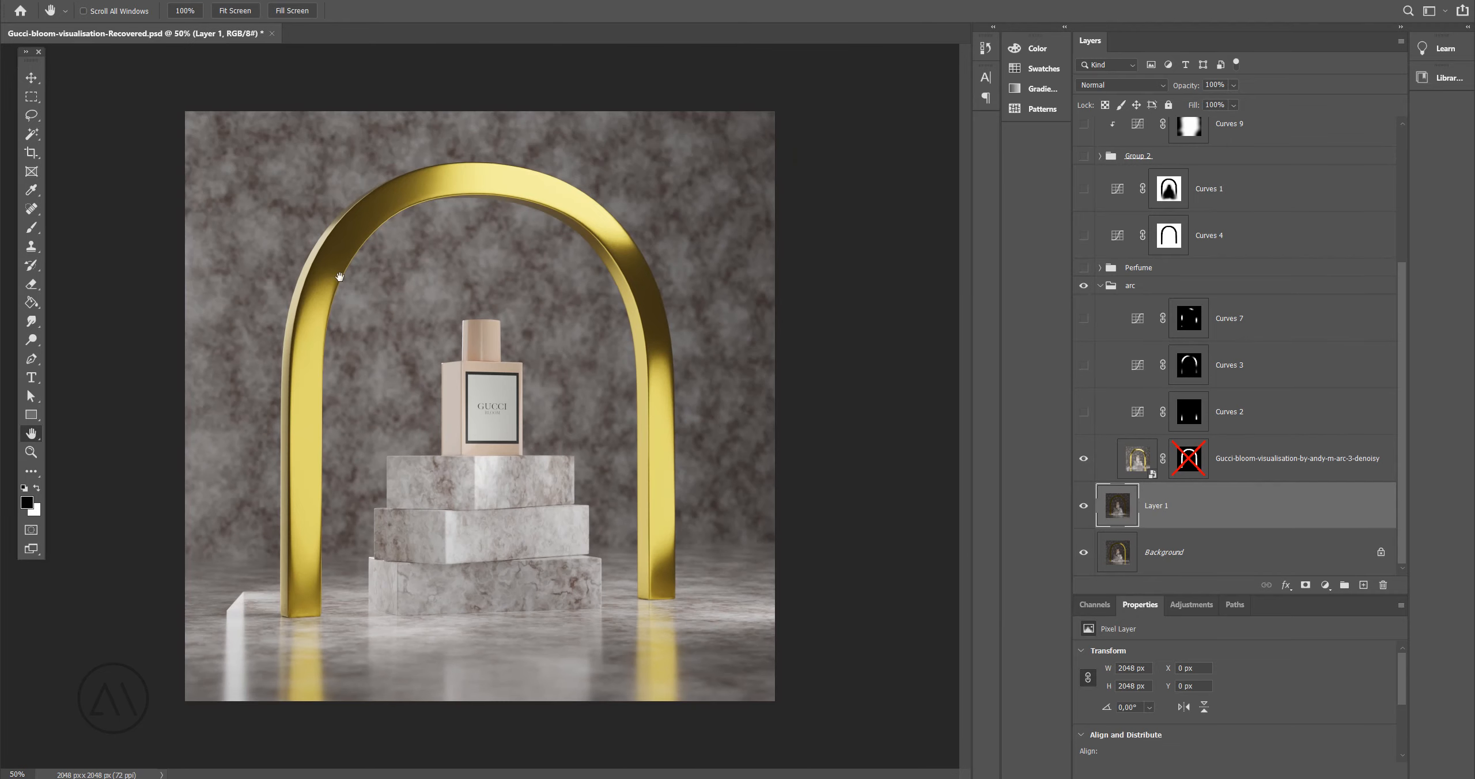
{"action": "mouse_move", "coordinate": [619, 254]}
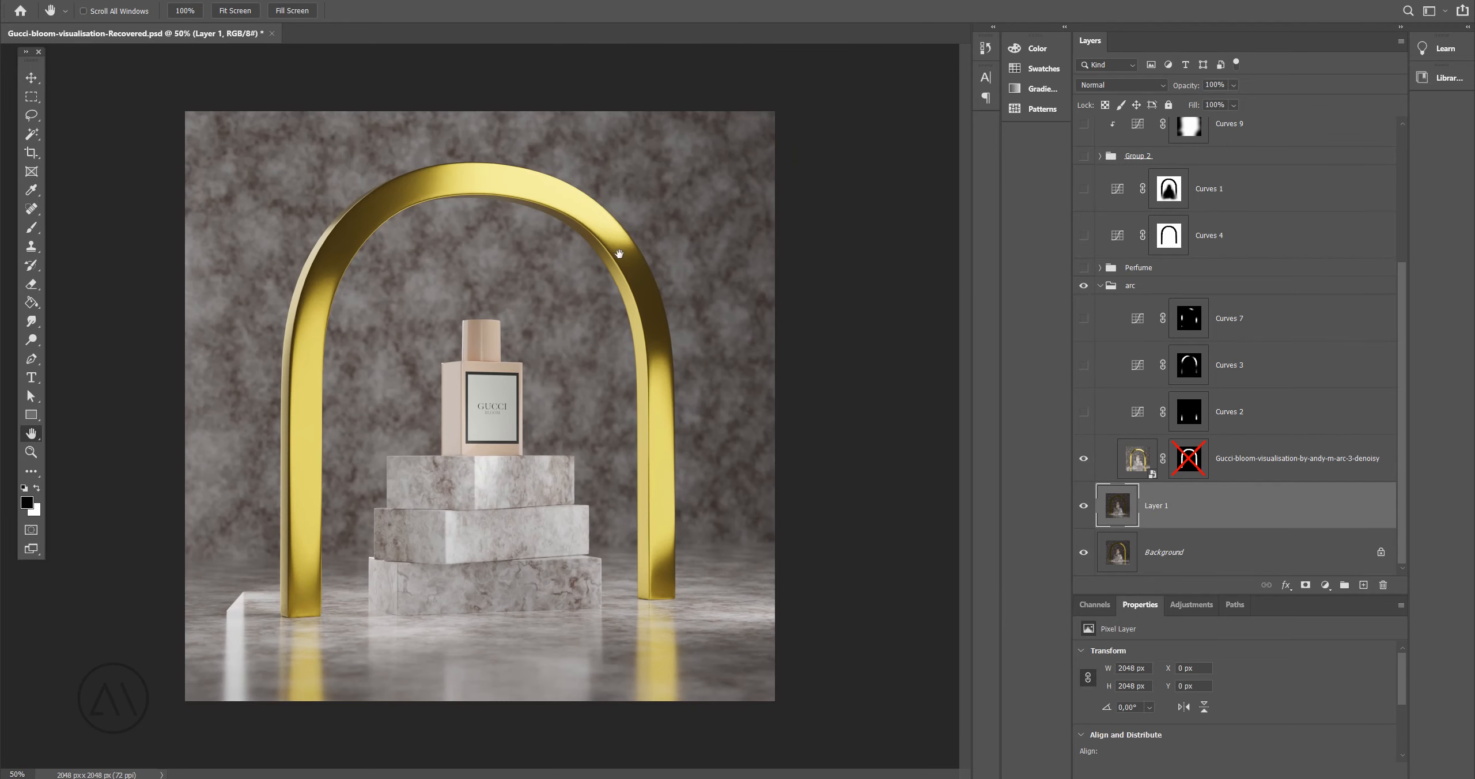
Step: Re-enable and select the arc denoisy layer's arch-shaped mask, then switch on the Perfume group
{"action": "left_click", "coordinate": [1188, 459]}
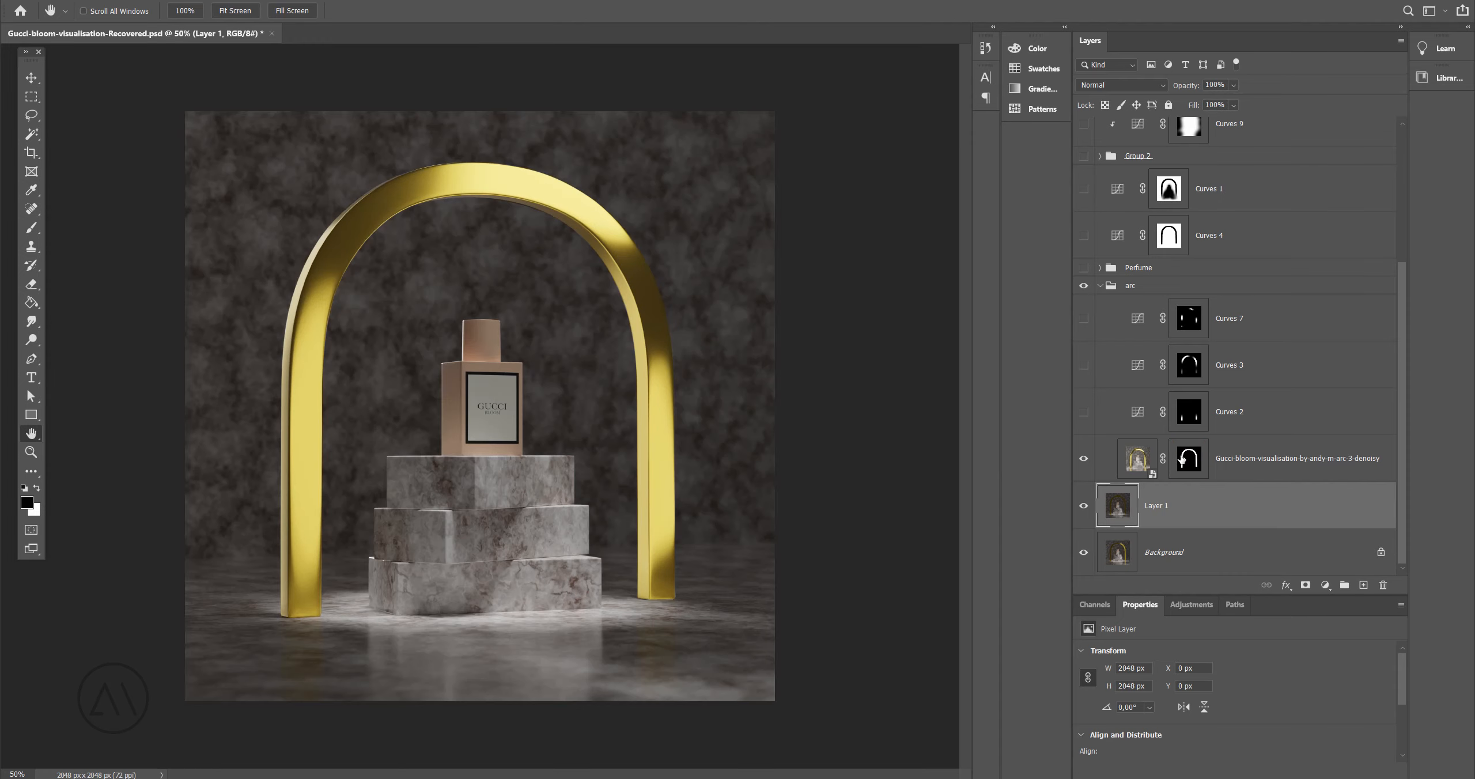
{"action": "left_click", "coordinate": [1189, 459]}
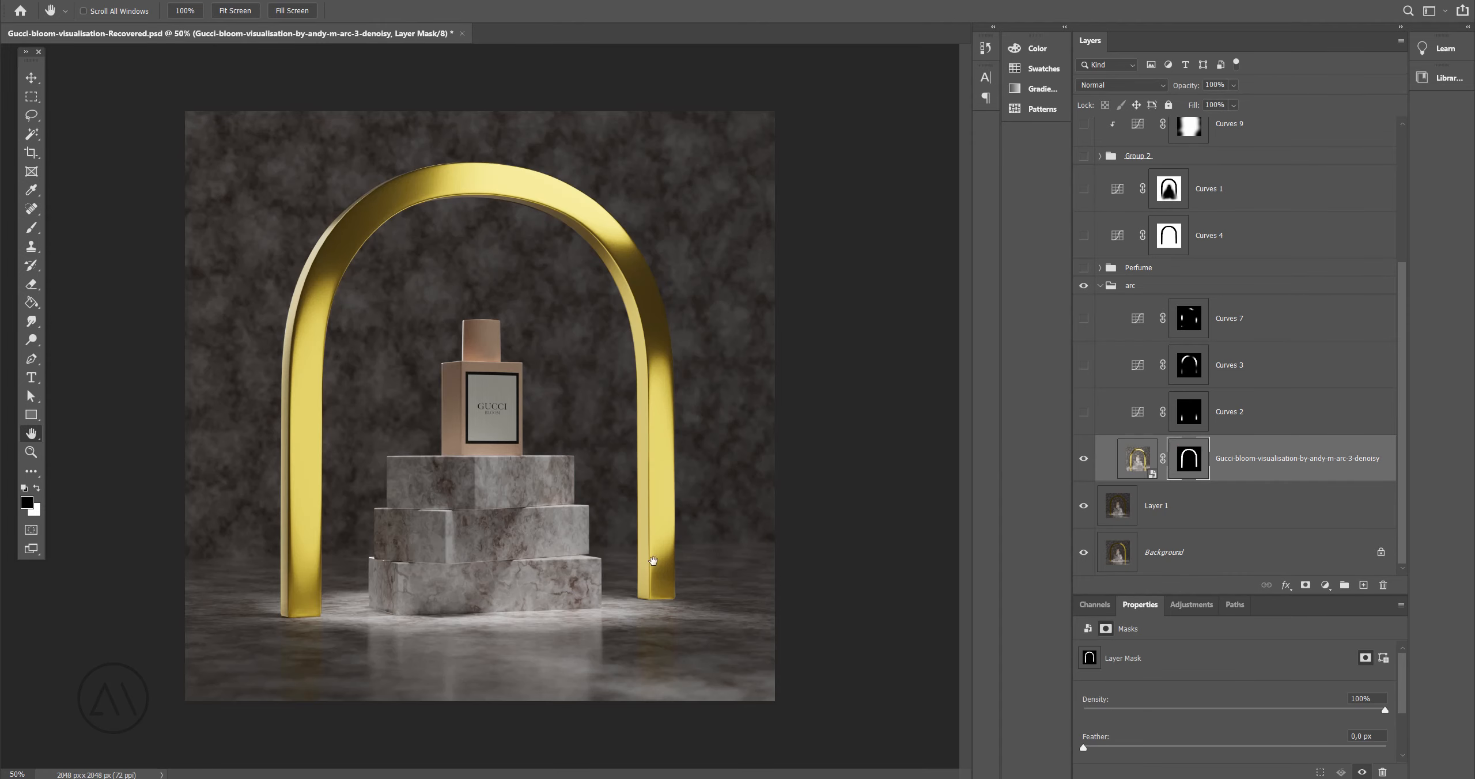
{"action": "mouse_move", "coordinate": [687, 473]}
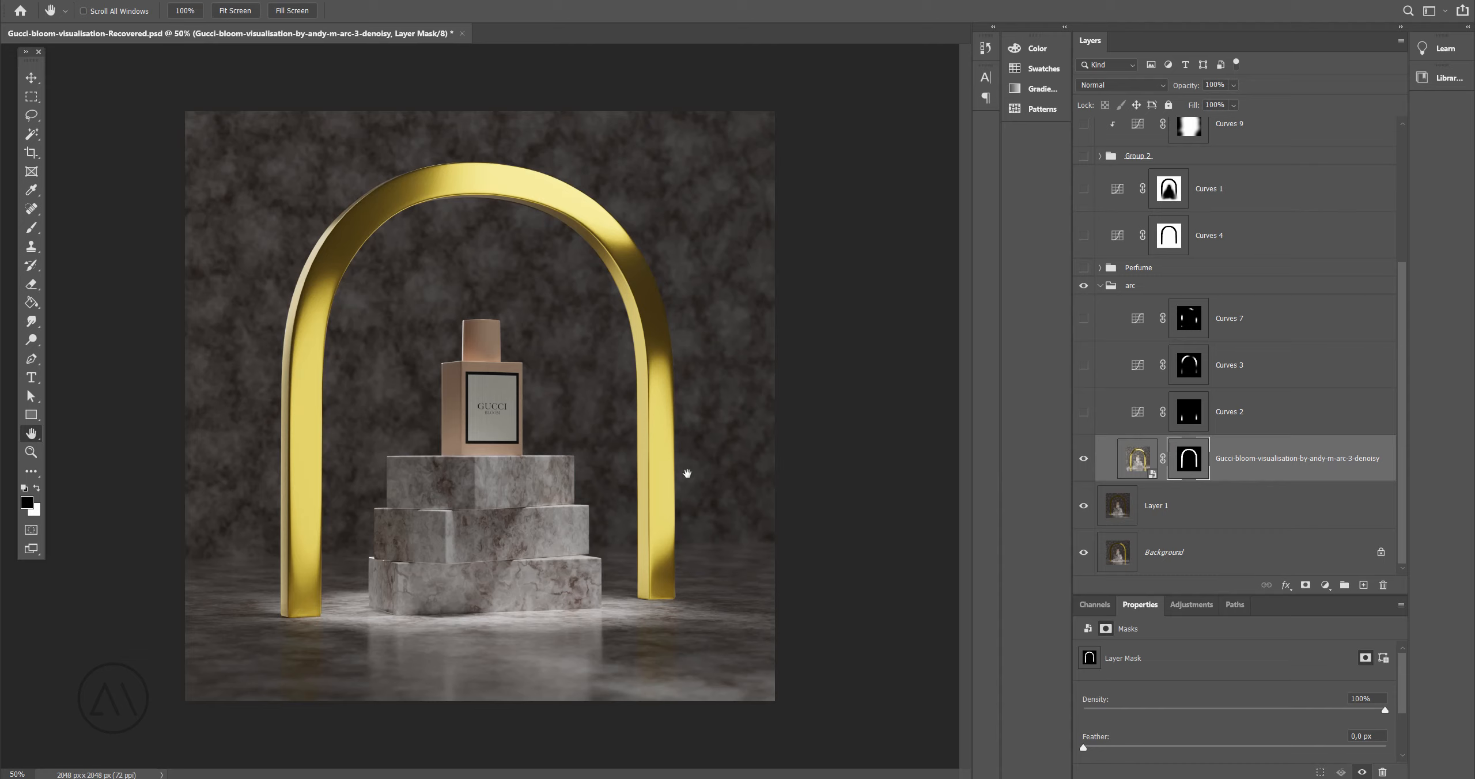
{"action": "left_click", "coordinate": [1136, 459]}
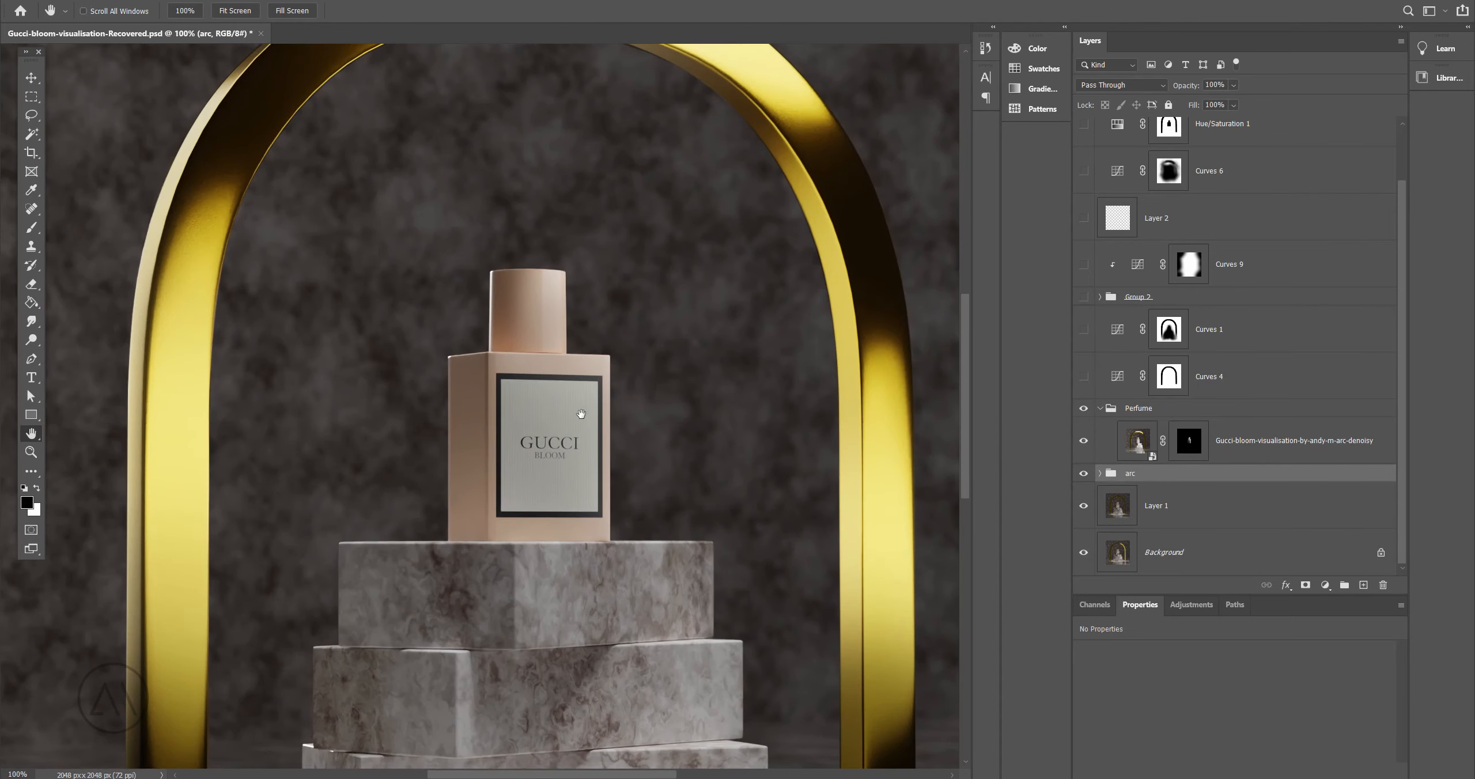
{"action": "mouse_move", "coordinate": [543, 495]}
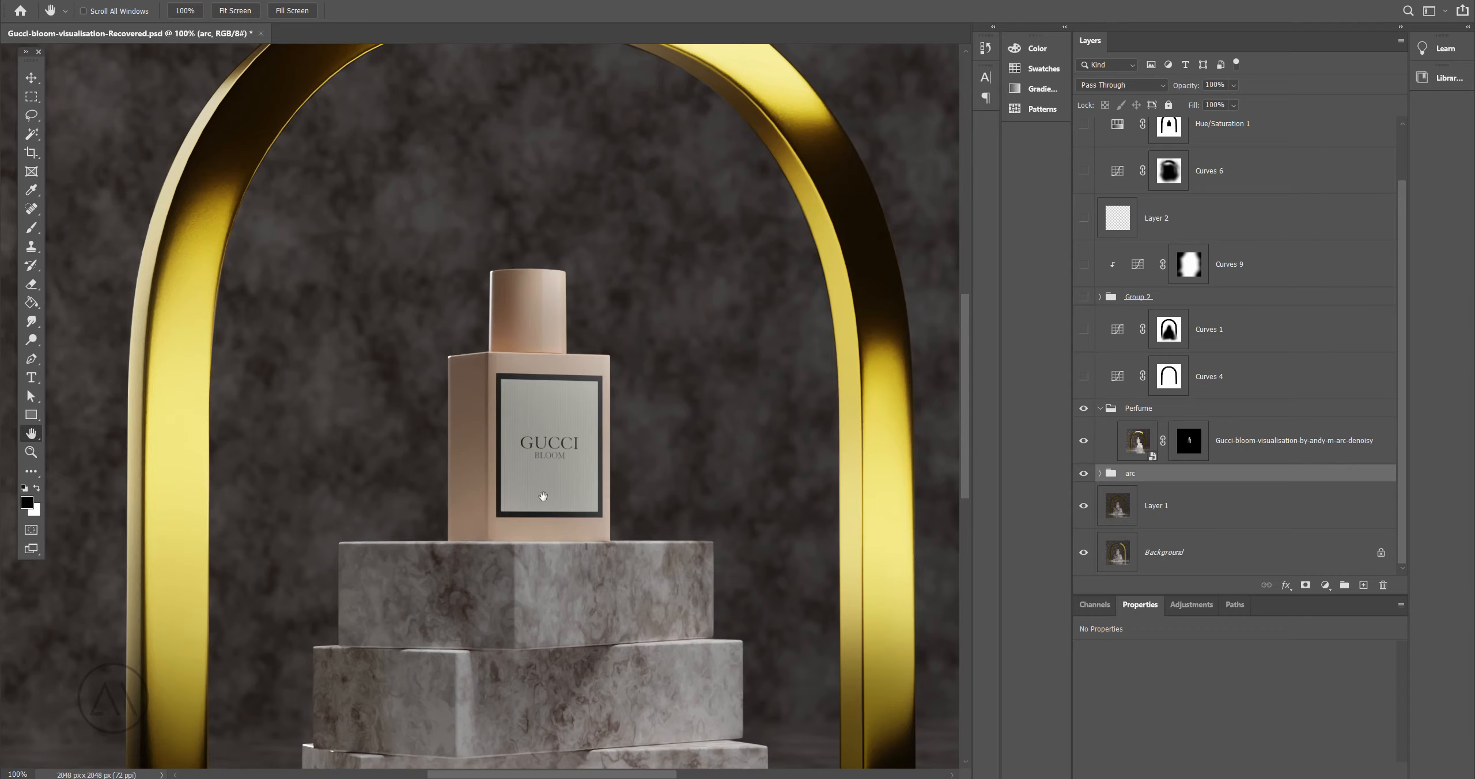
Step: Disable the perfume denoisy layer's mask so its full lighter render covers the scene
{"action": "left_click", "coordinate": [1188, 440]}
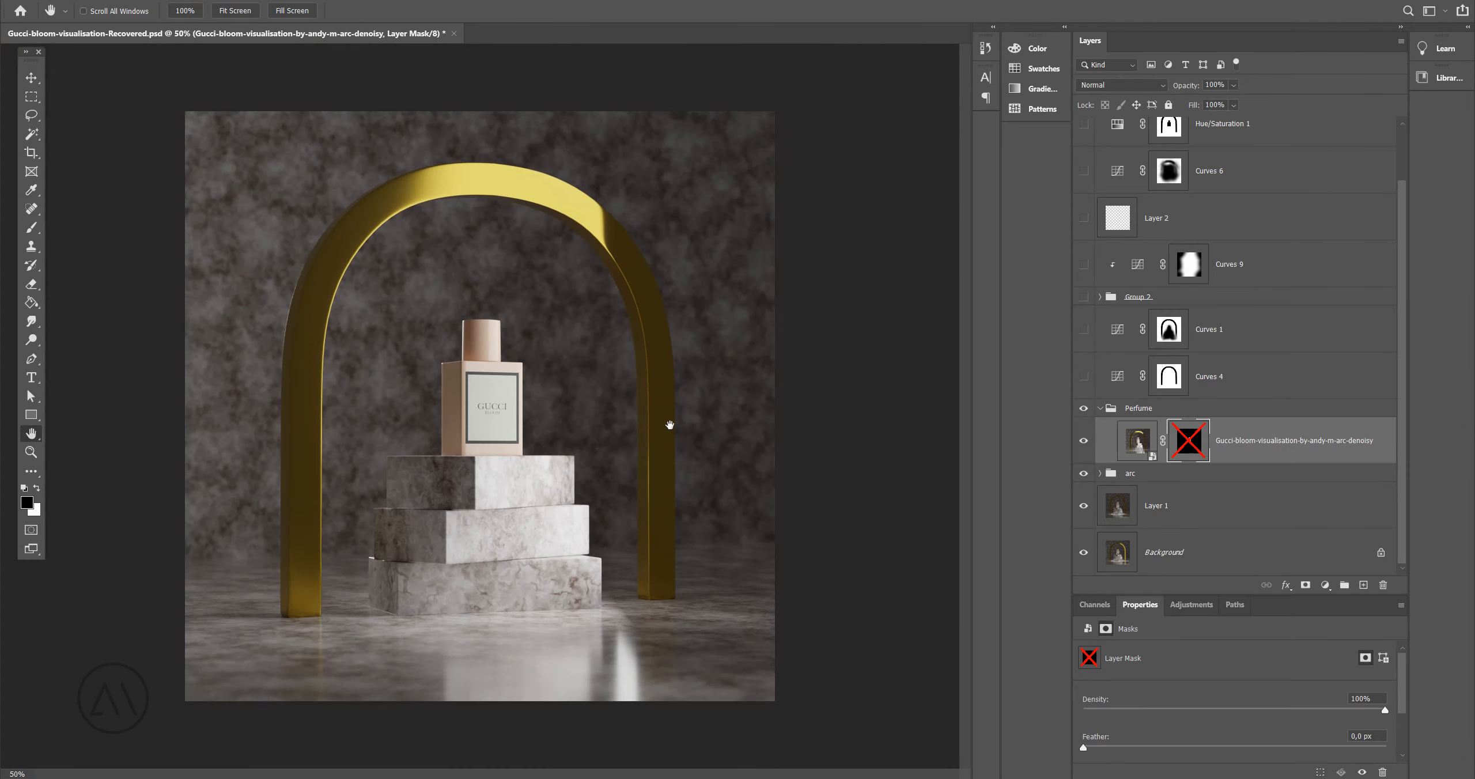
{"action": "mouse_move", "coordinate": [582, 473]}
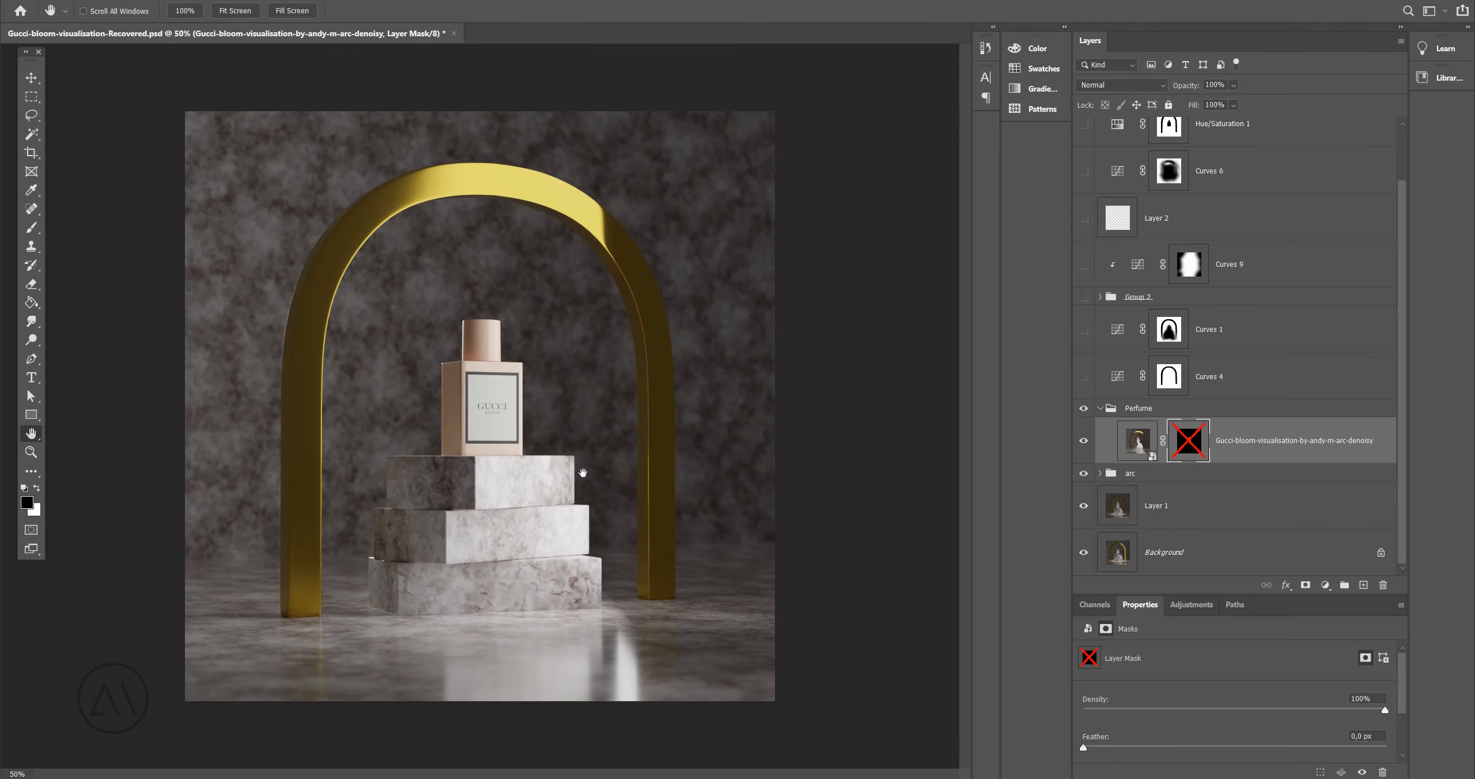
{"action": "mouse_move", "coordinate": [501, 366]}
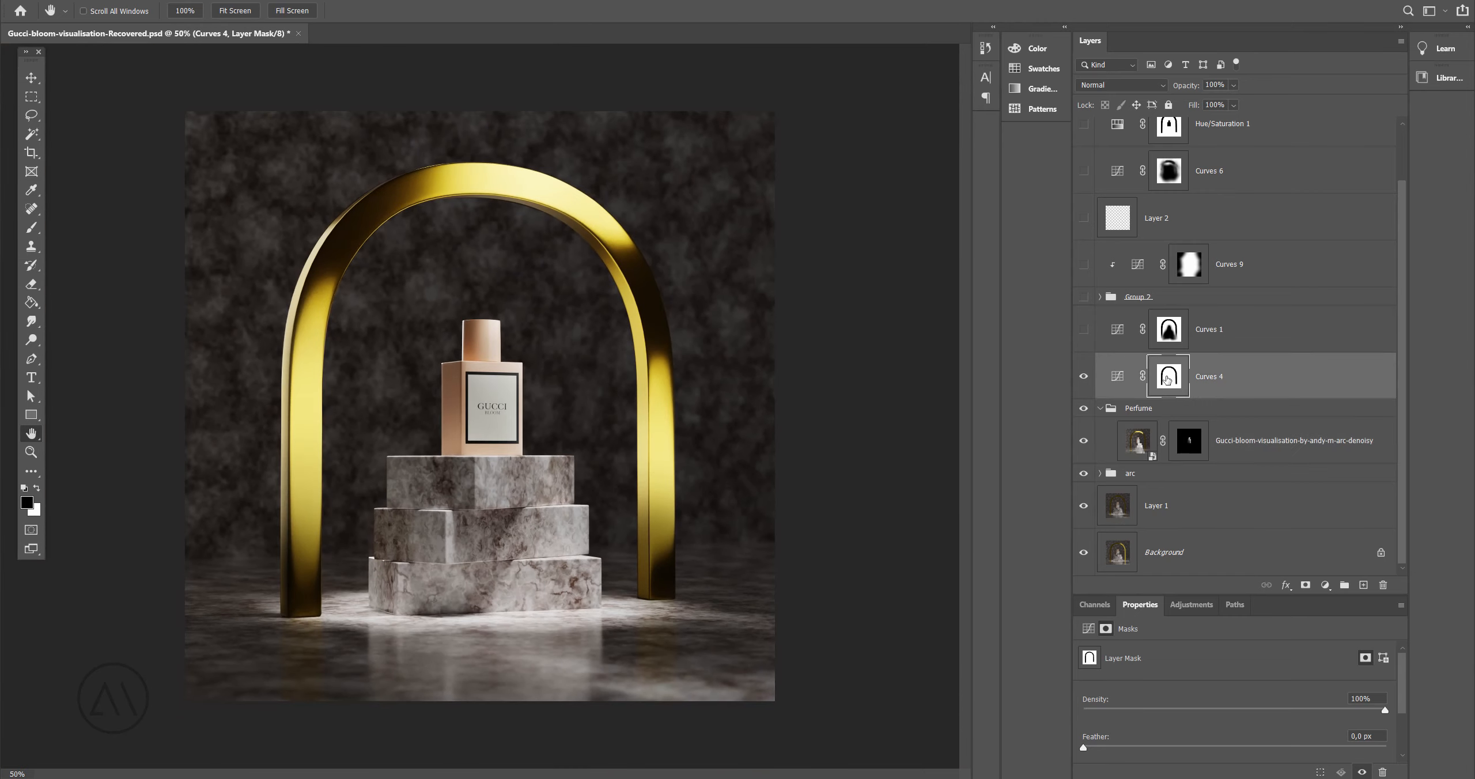
Step: Switch on the Curves 1 darkening adjustment and zoom in to check the arch edge
{"action": "left_click", "coordinate": [1169, 375]}
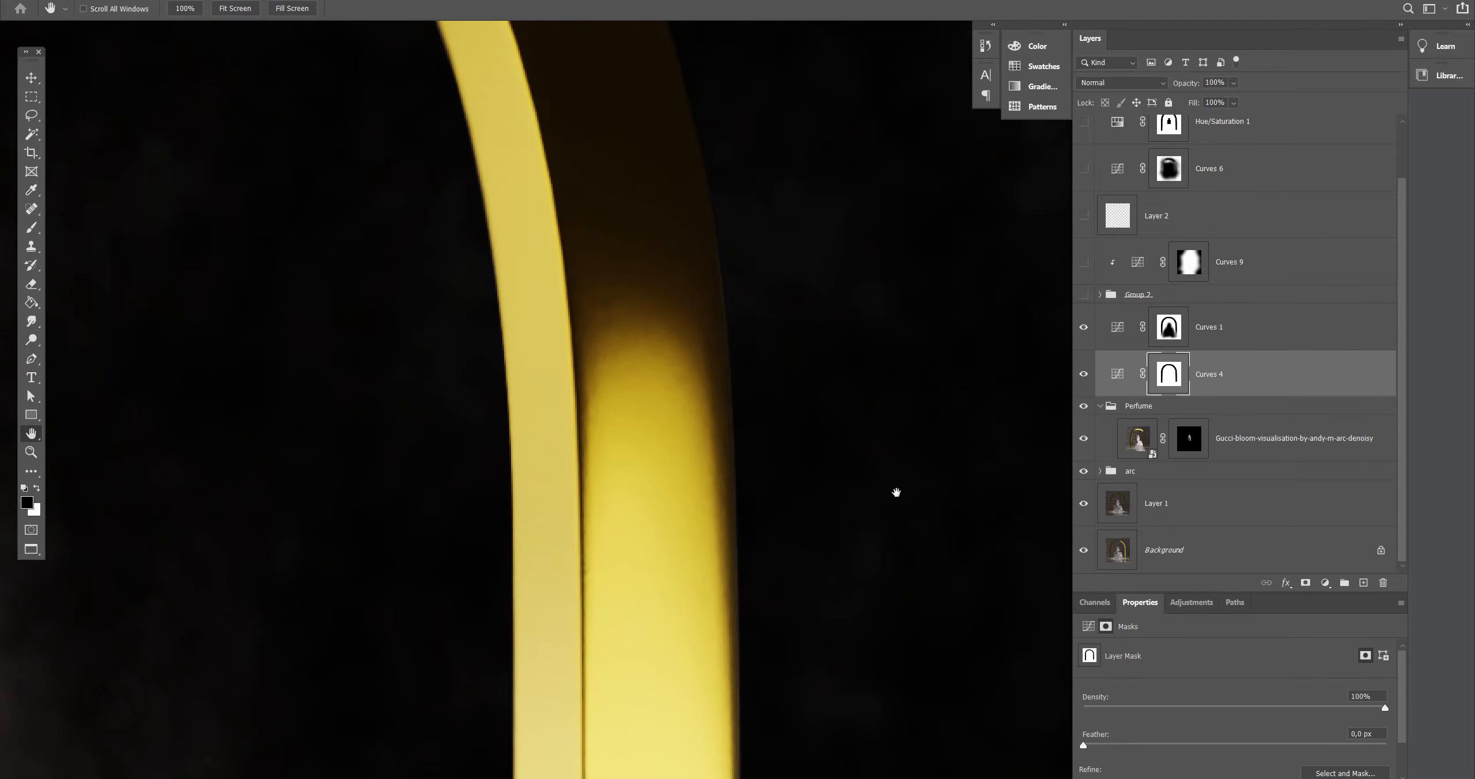
{"action": "left_click_drag", "start_coordinate": [896, 493], "coordinate": [674, 469]}
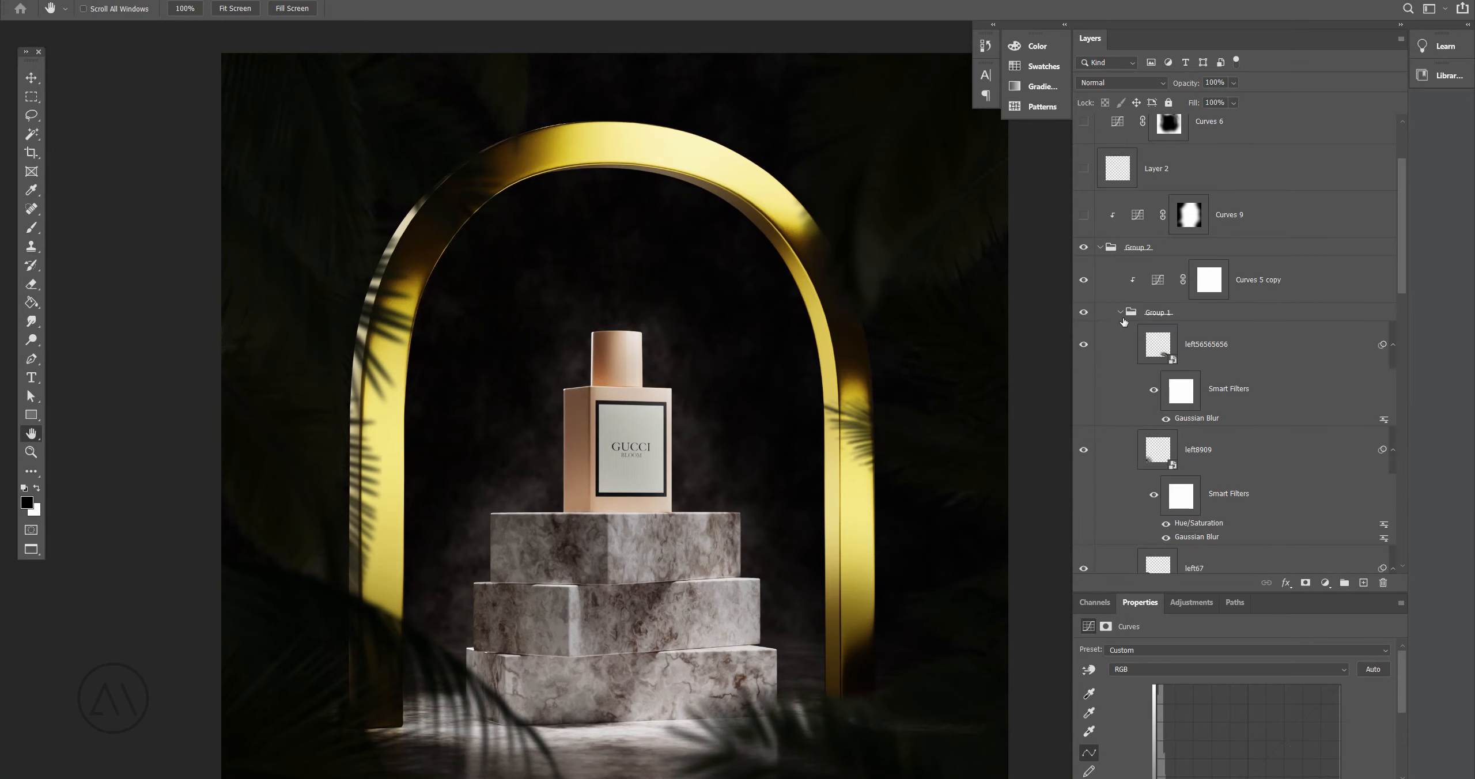
Step: Remove the Gaussian Blur from the front palm leaf and select the Curves 5 copy adjustment
{"action": "left_click", "coordinate": [1204, 343]}
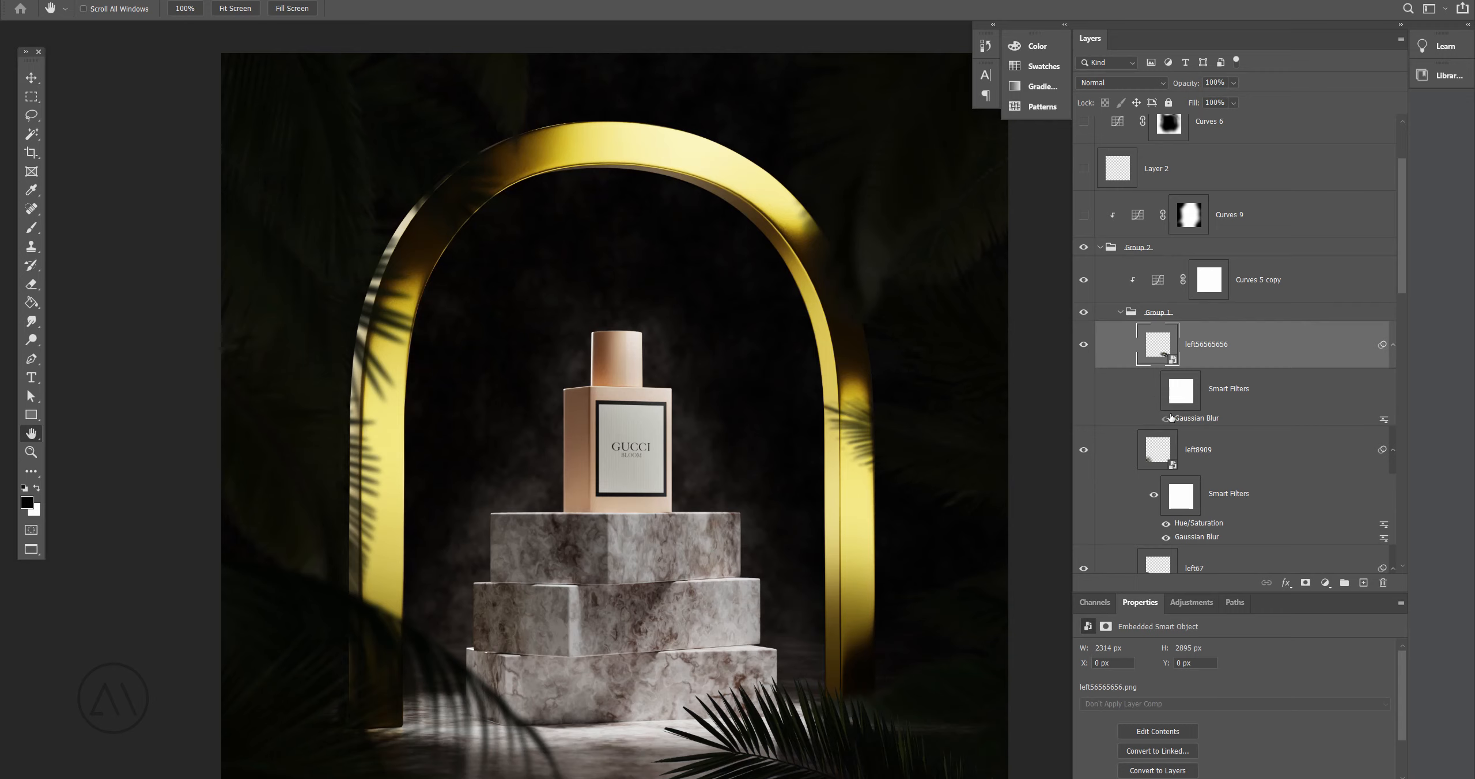
{"action": "scroll", "scroll_direction": "down", "scroll_amount": 3}
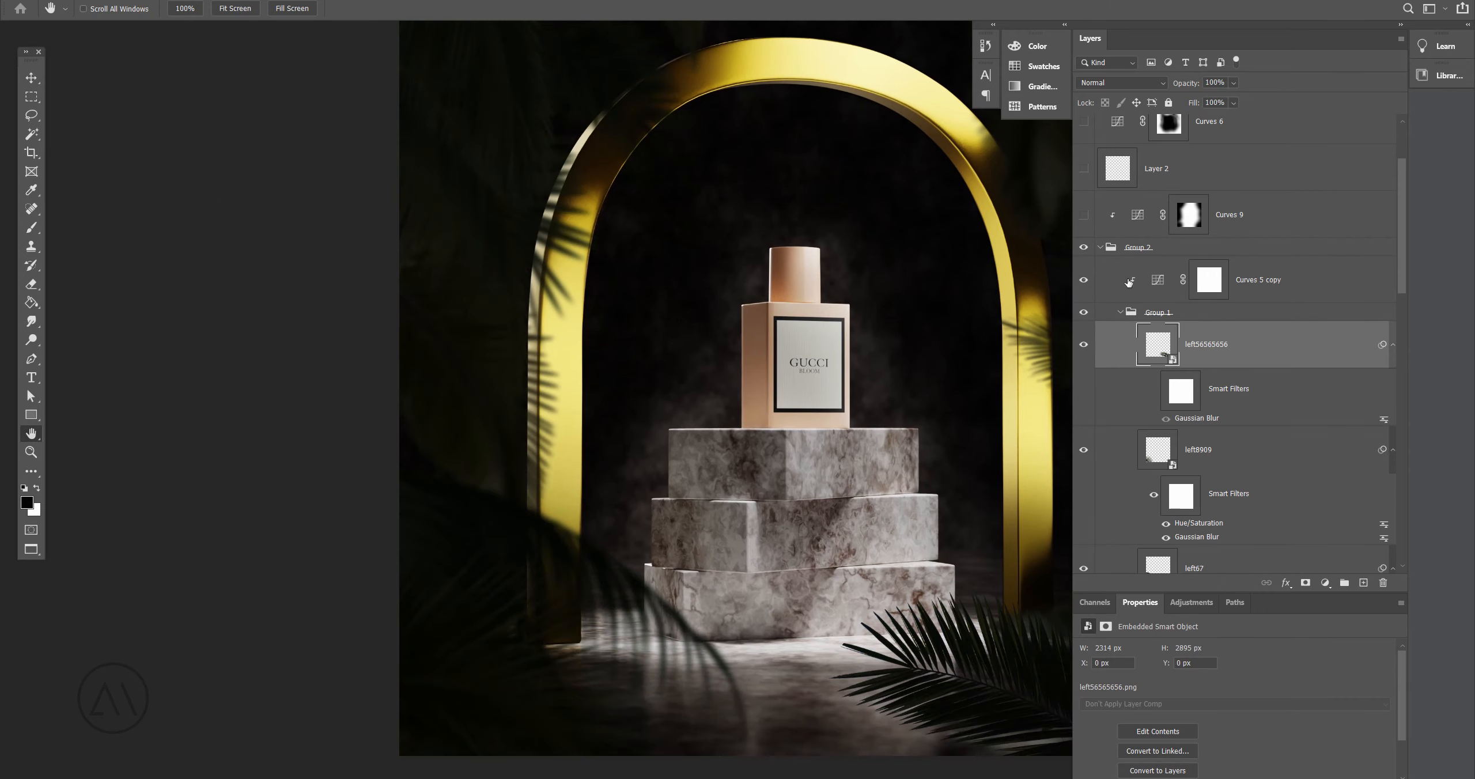
{"action": "left_click", "coordinate": [1258, 279]}
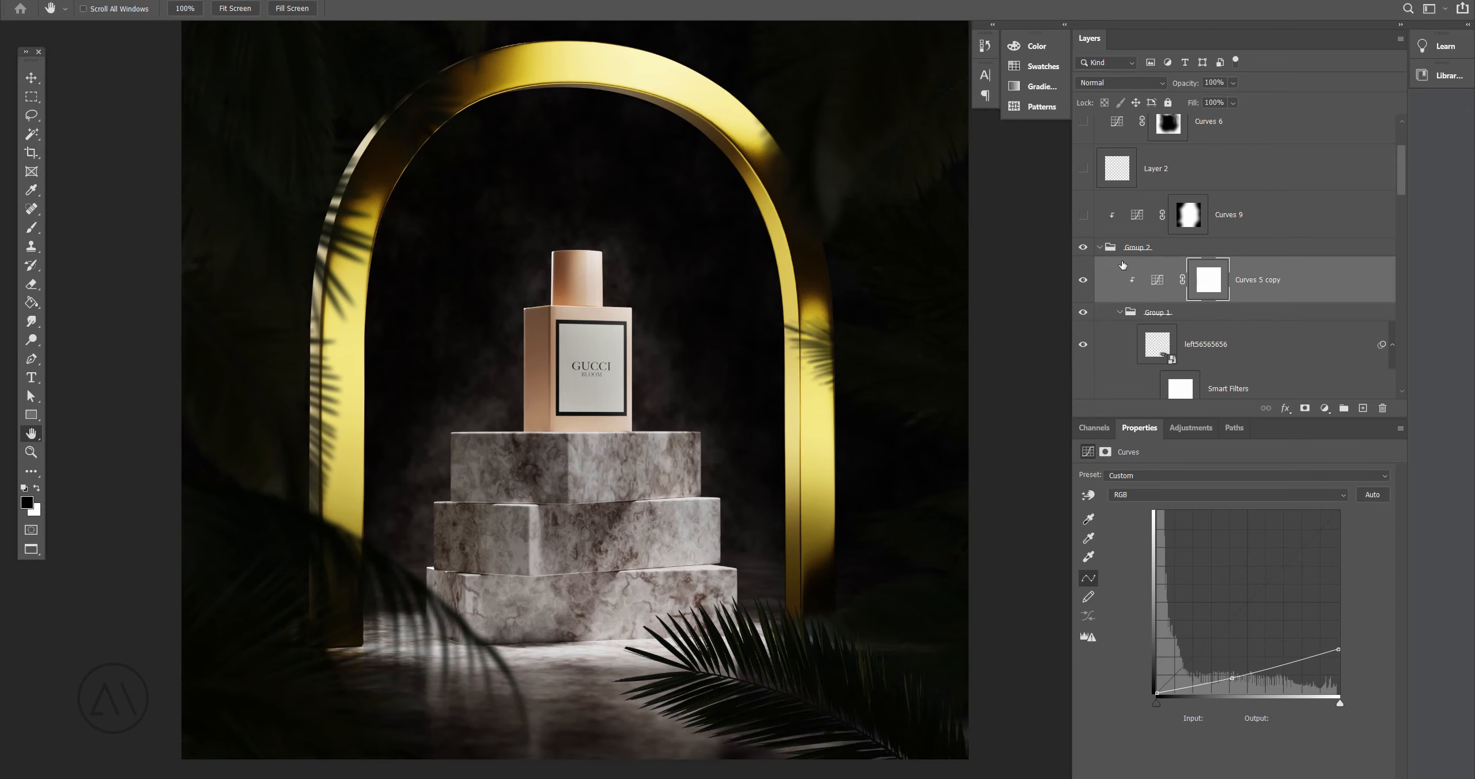
{"action": "left_click", "coordinate": [1099, 247]}
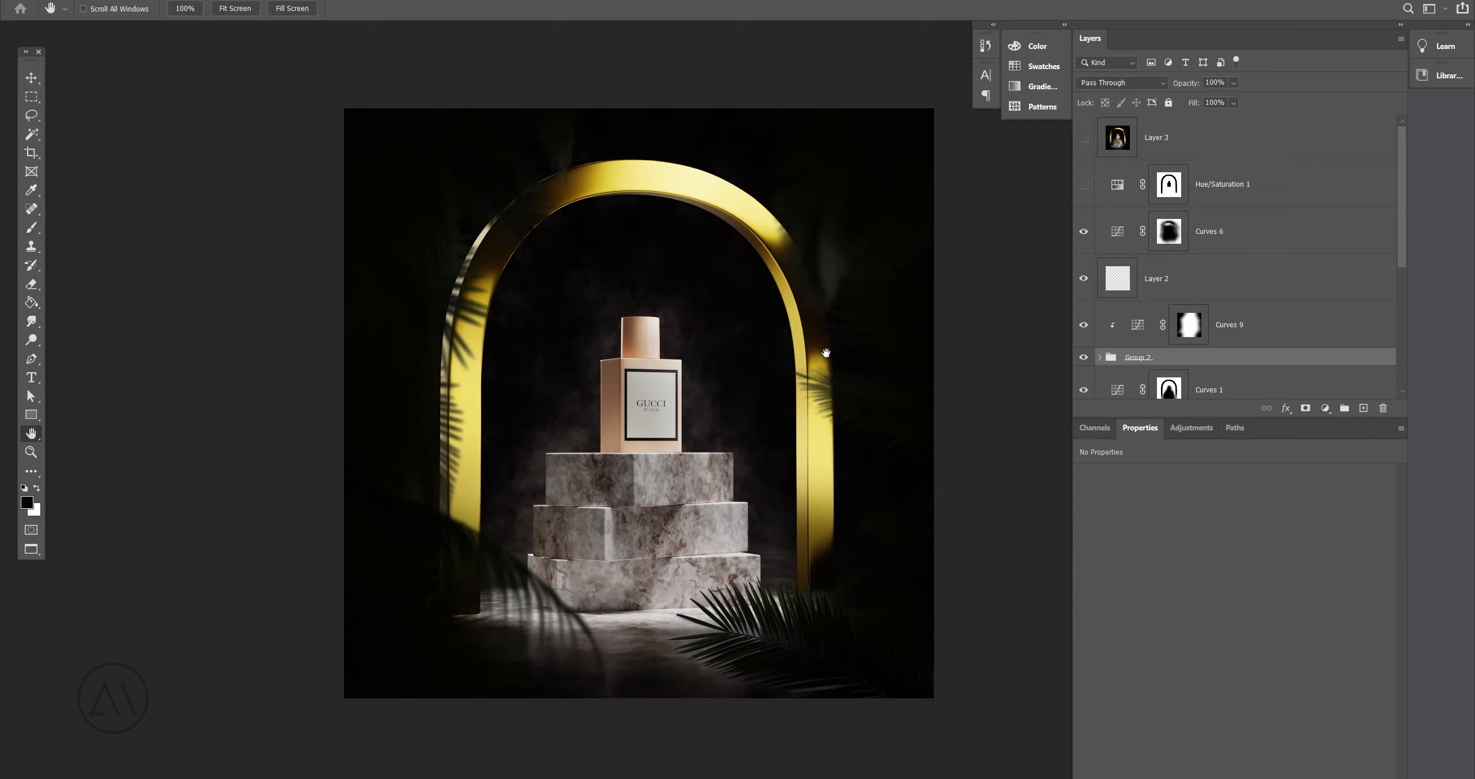
Step: Compare the vignette darkening off and on in the Layers panel
{"action": "left_click", "coordinate": [1083, 231]}
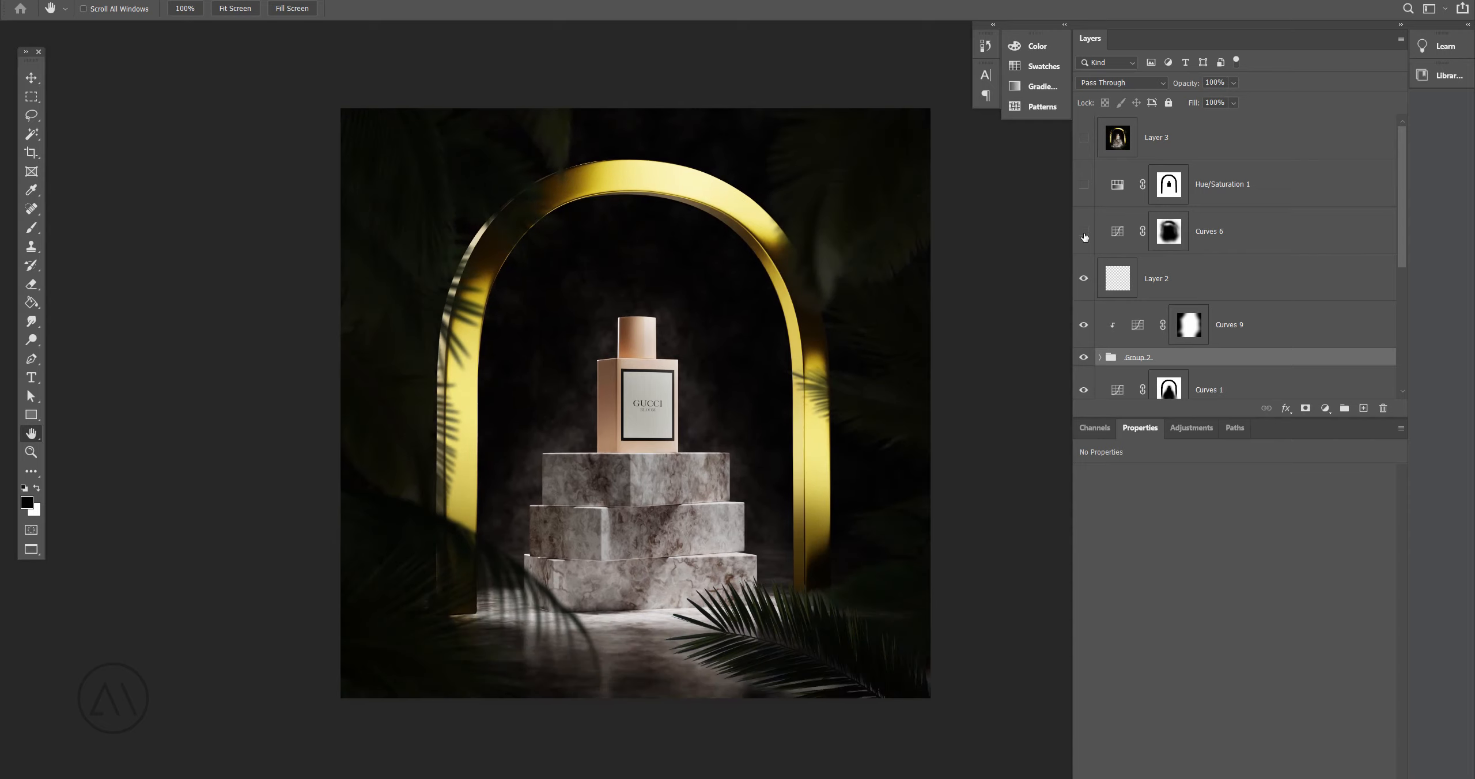
{"action": "left_click", "coordinate": [1084, 185]}
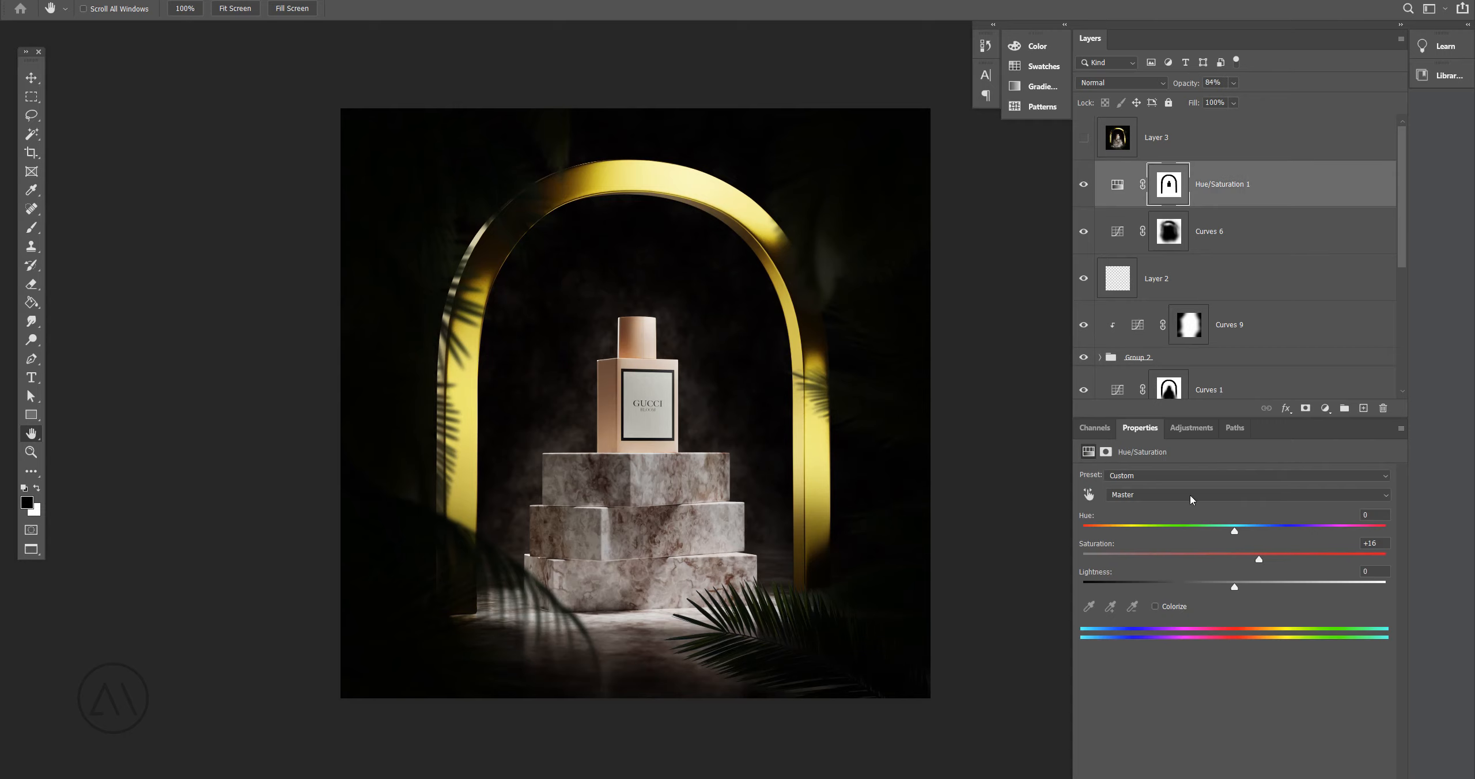
{"action": "mouse_move", "coordinate": [740, 477]}
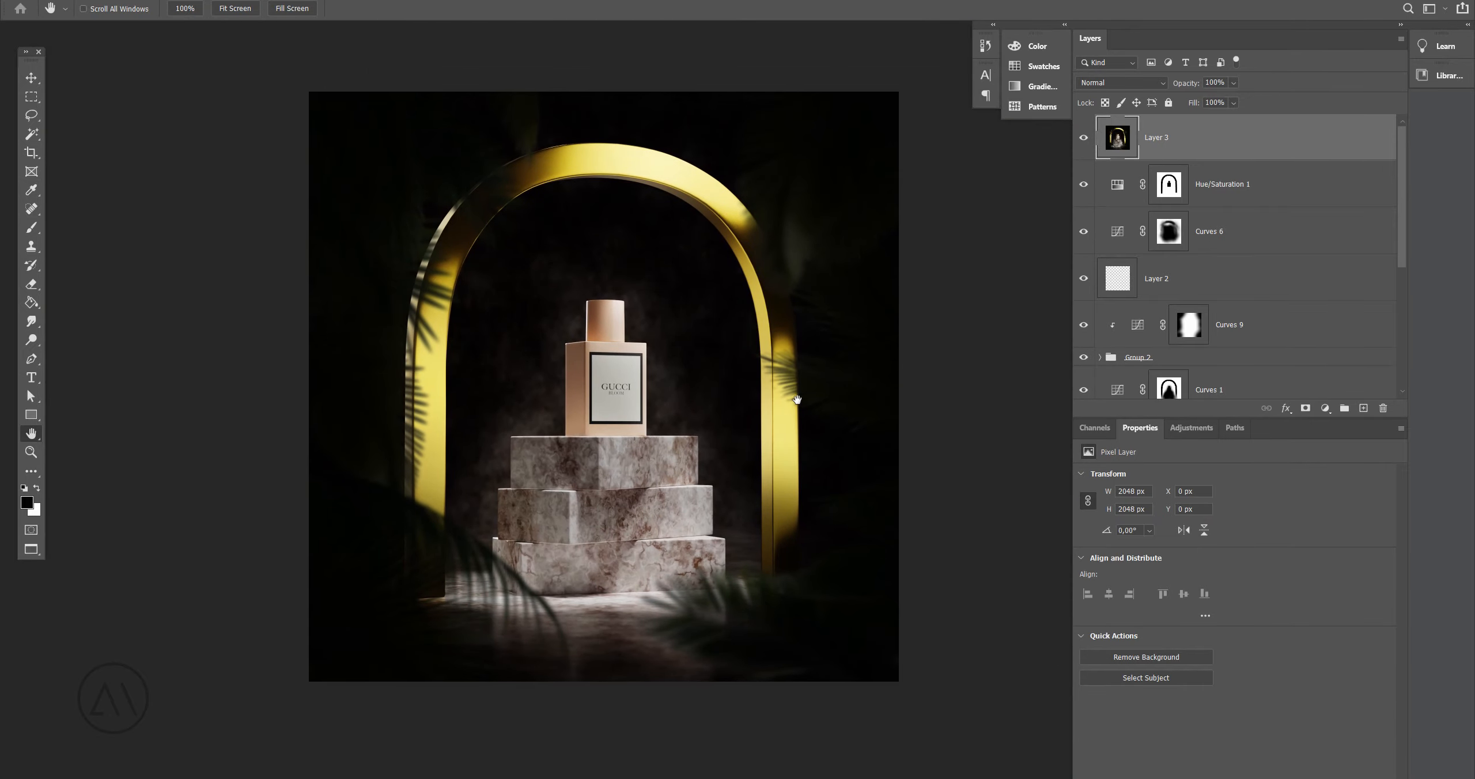
{"action": "mouse_move", "coordinate": [751, 371]}
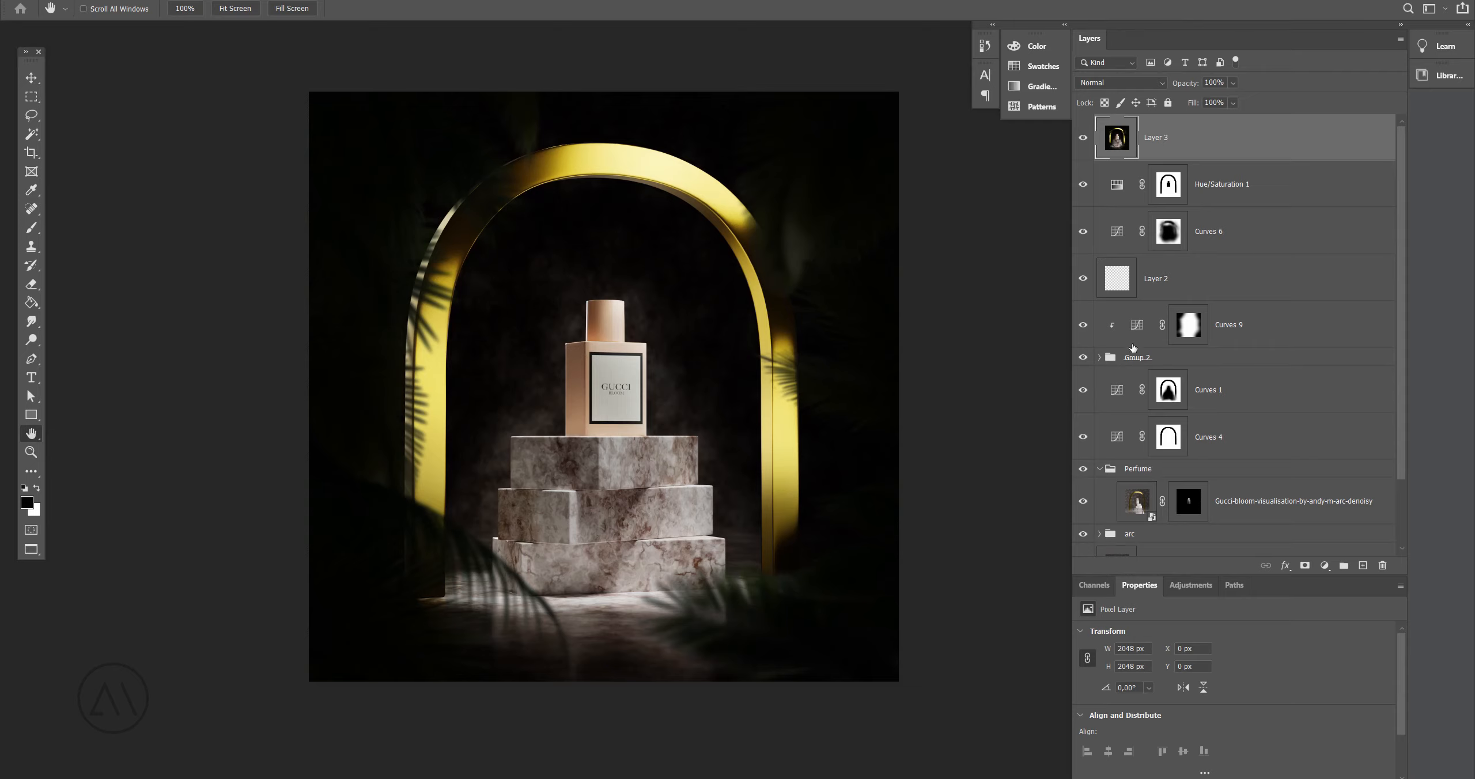
{"action": "mouse_move", "coordinate": [687, 264]}
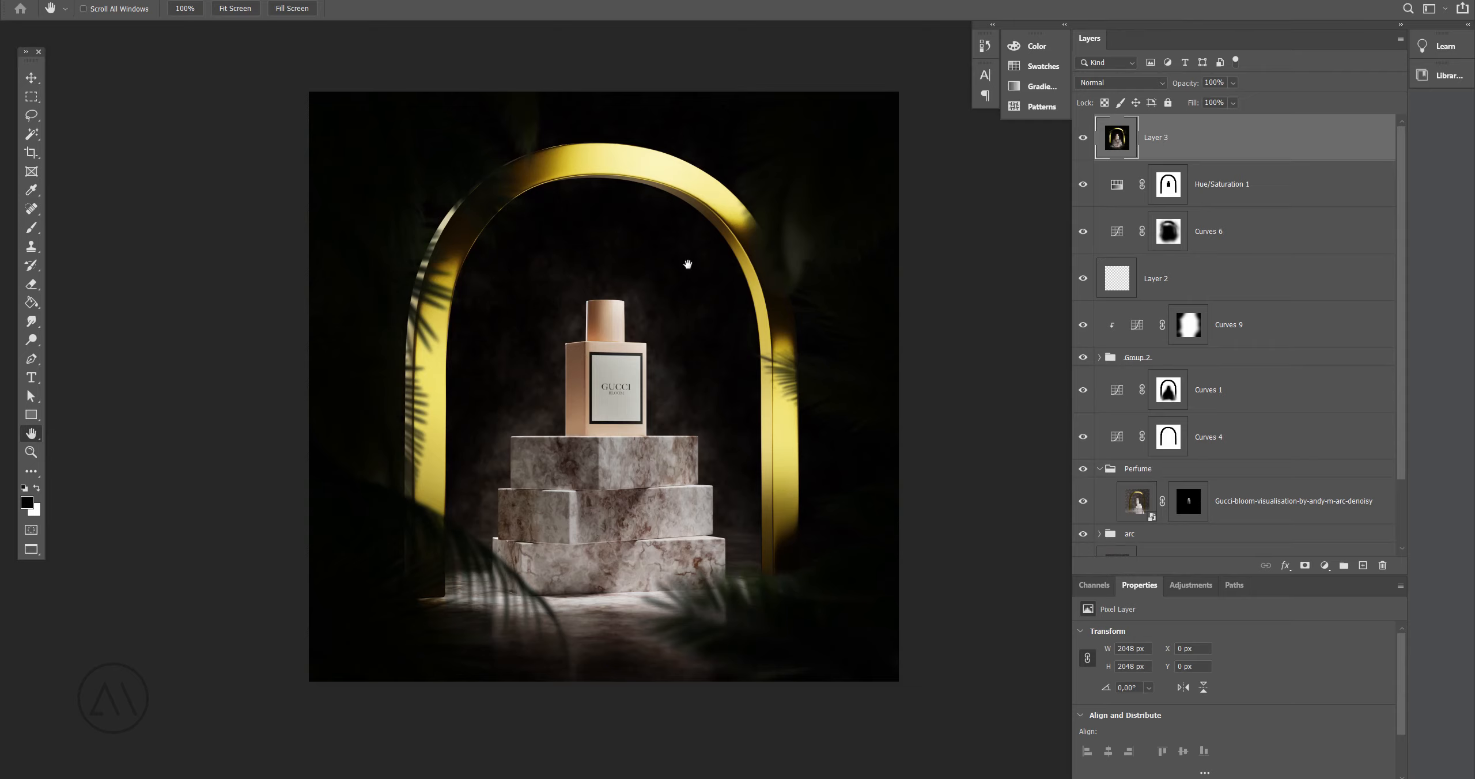